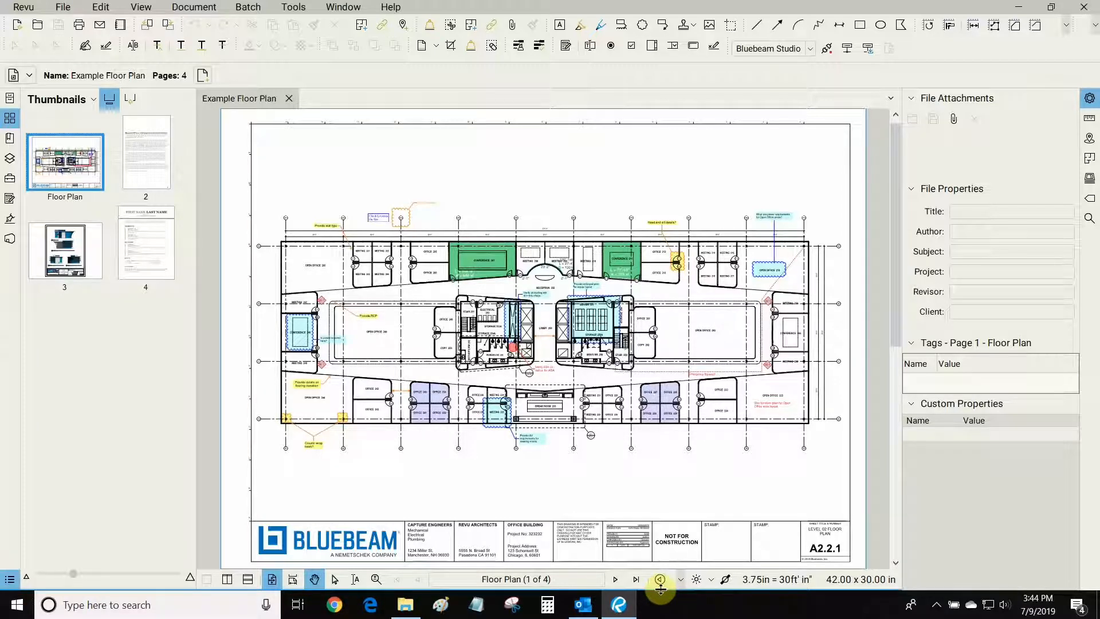
- Show the Markups List panel and bring up its column checklist
left_click(9, 461)
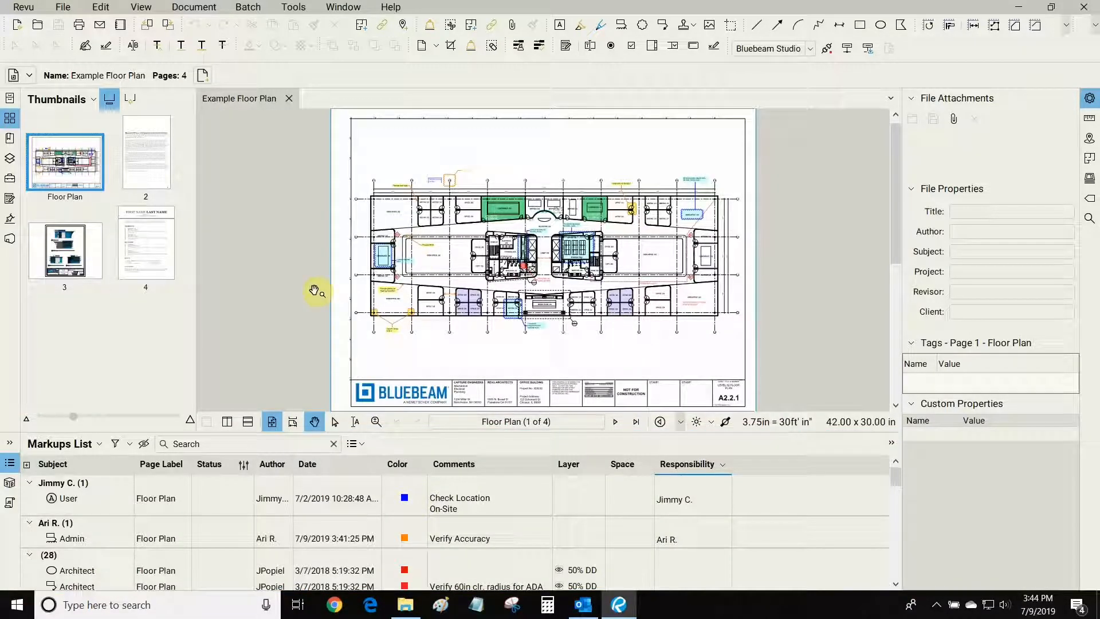
mouse_move(610, 453)
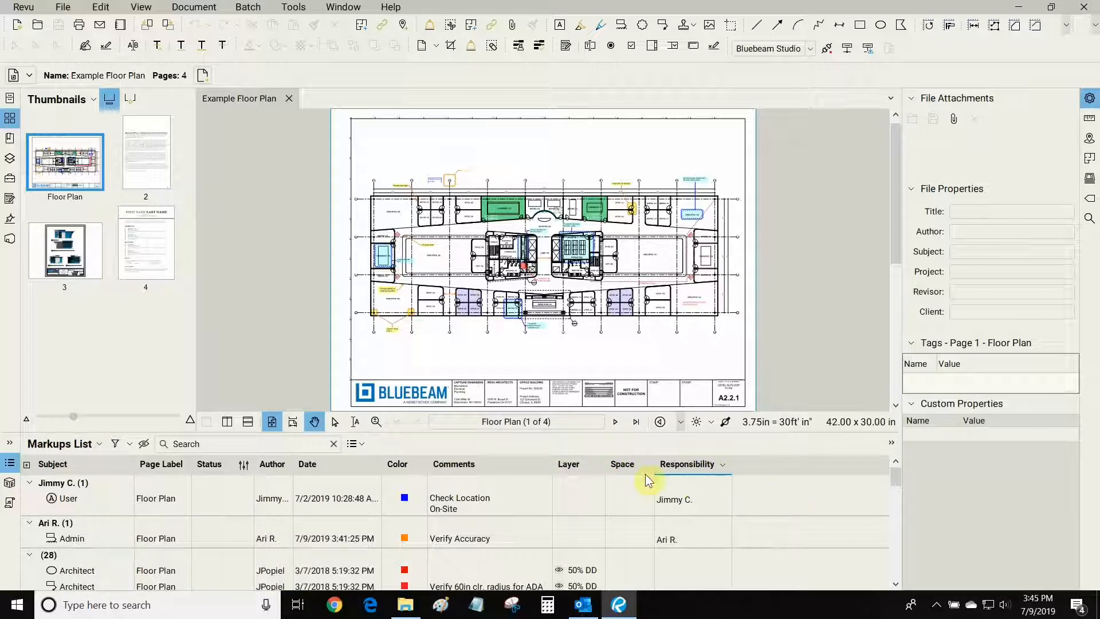
mouse_move(78, 454)
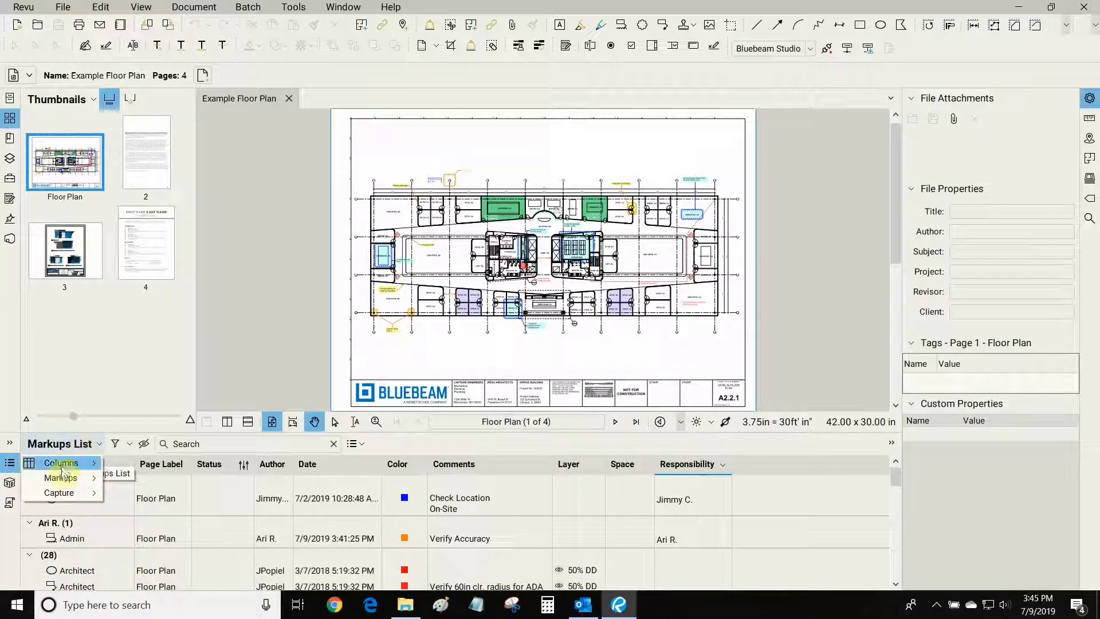
left_click(61, 463)
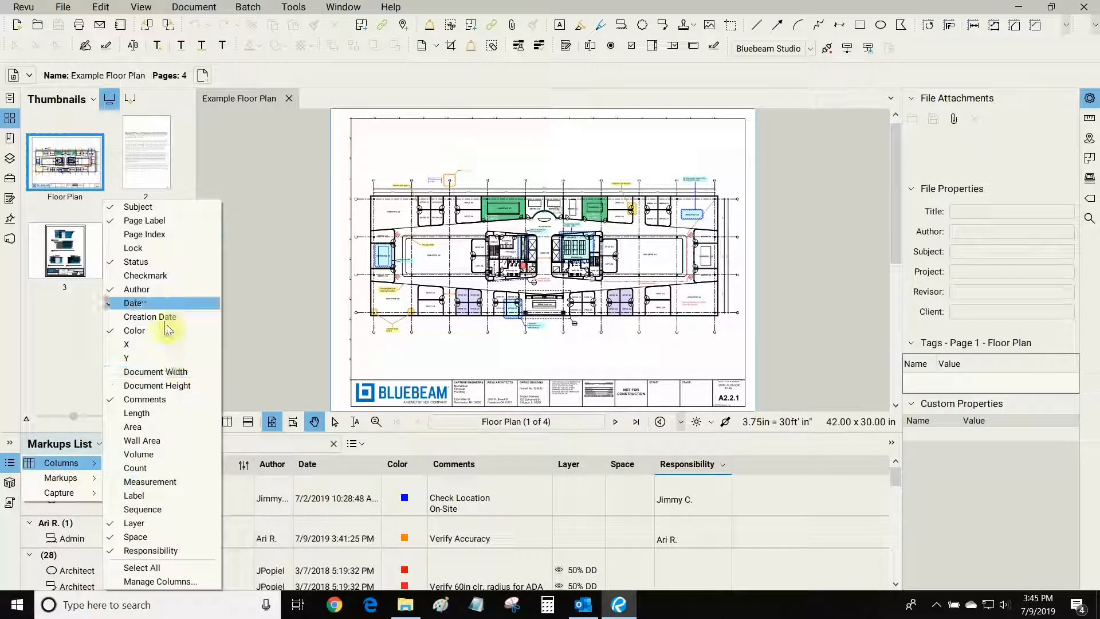
mouse_move(154, 358)
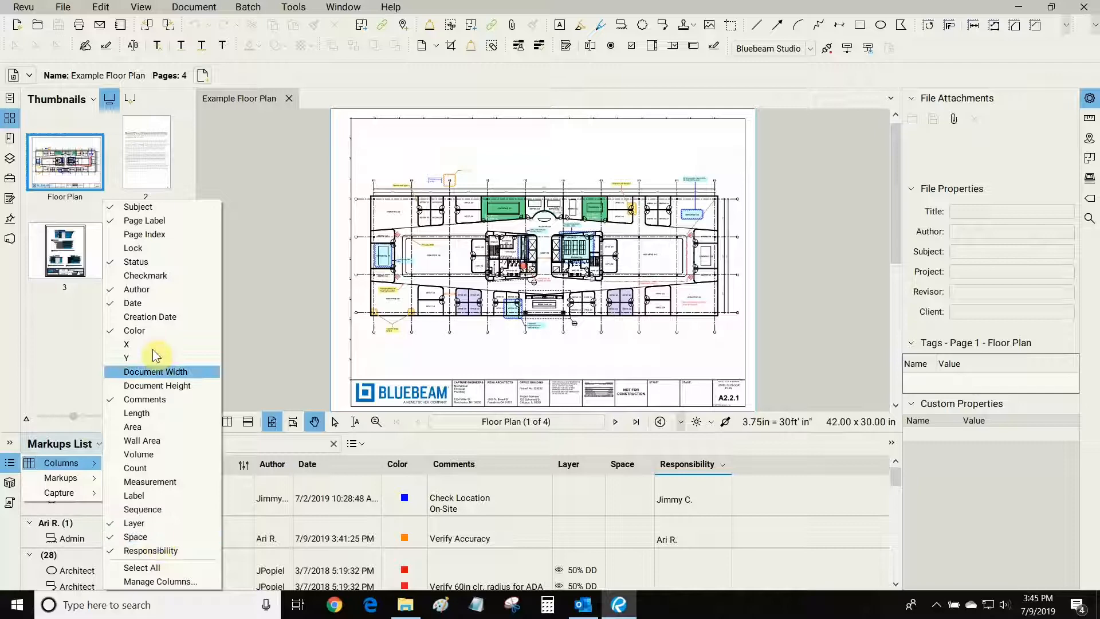
mouse_move(159, 582)
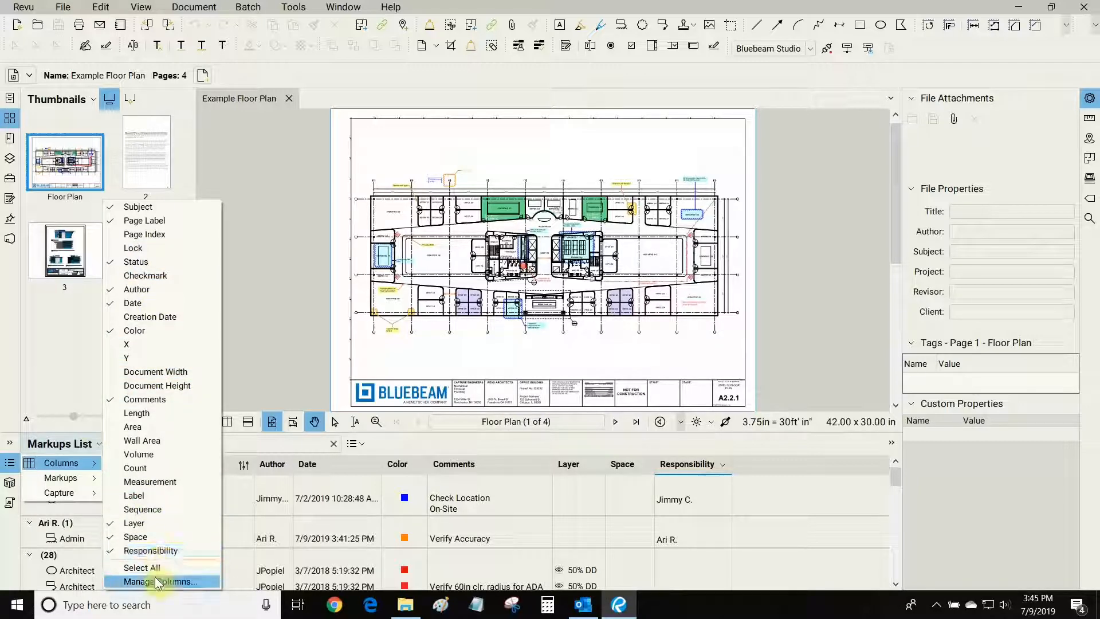
- In Manage Columns, switch to Custom Columns and select the Responsibility choice column
left_click(160, 581)
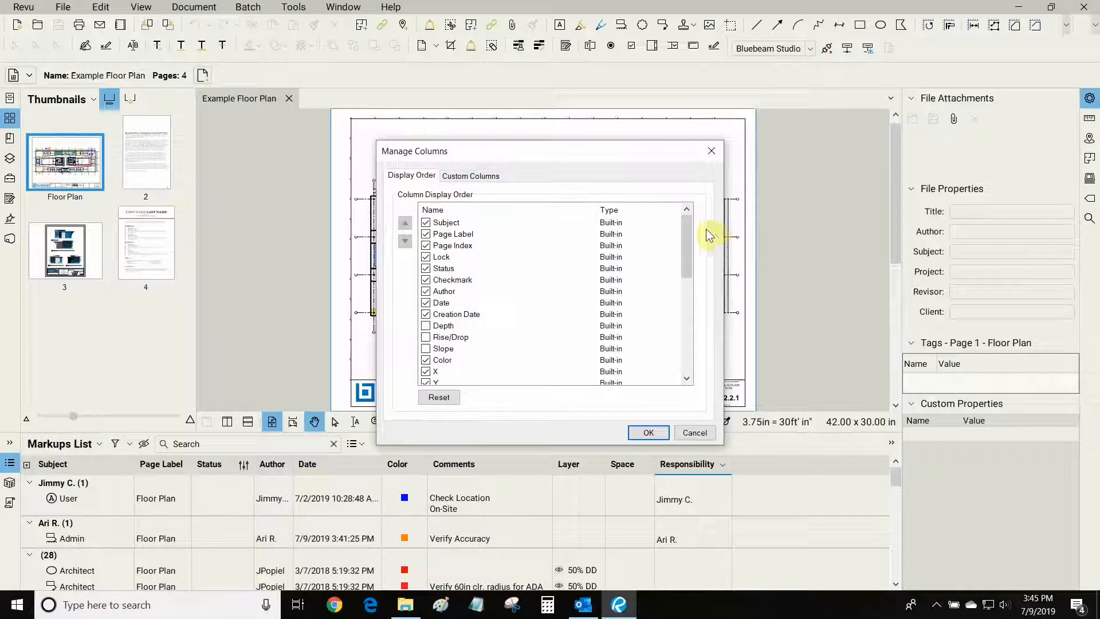
left_click(453, 234)
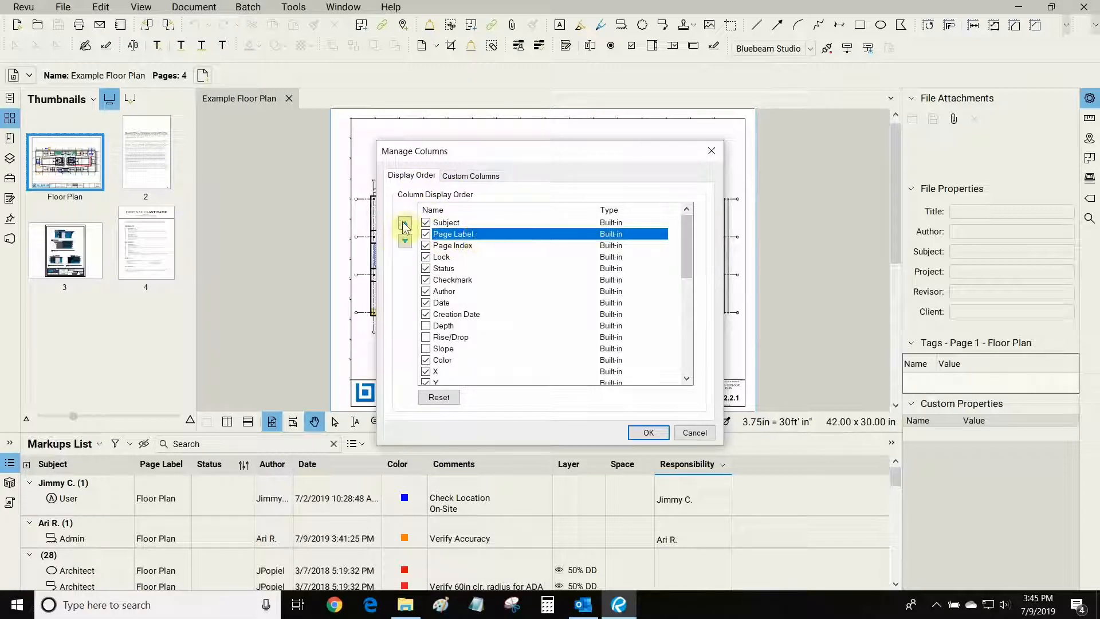
left_click(470, 175)
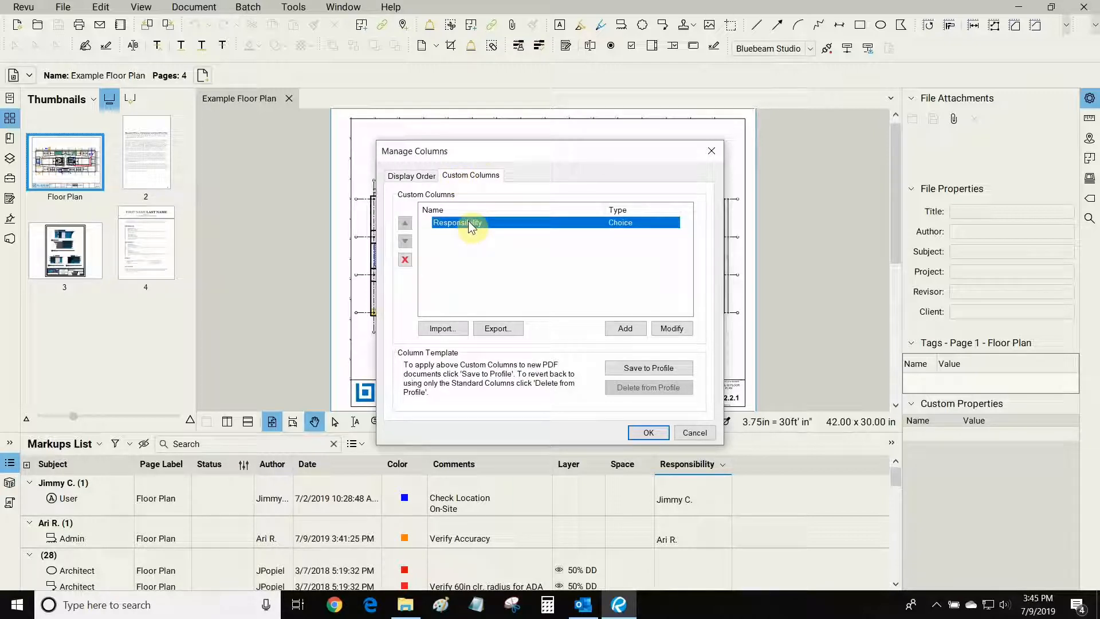
left_click(672, 328)
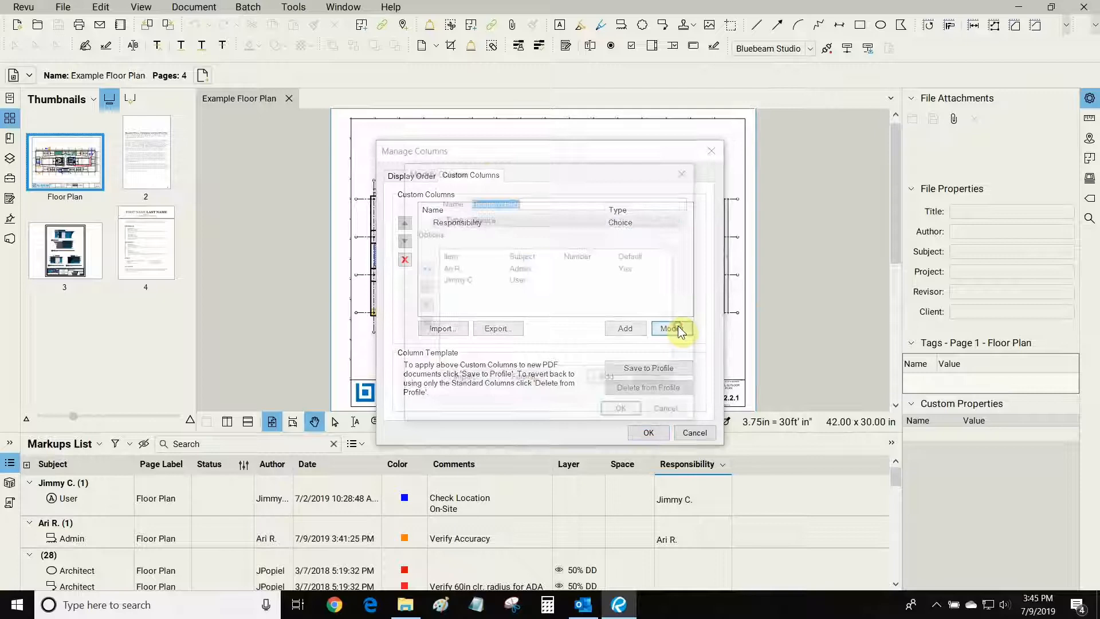
left_click(668, 328)
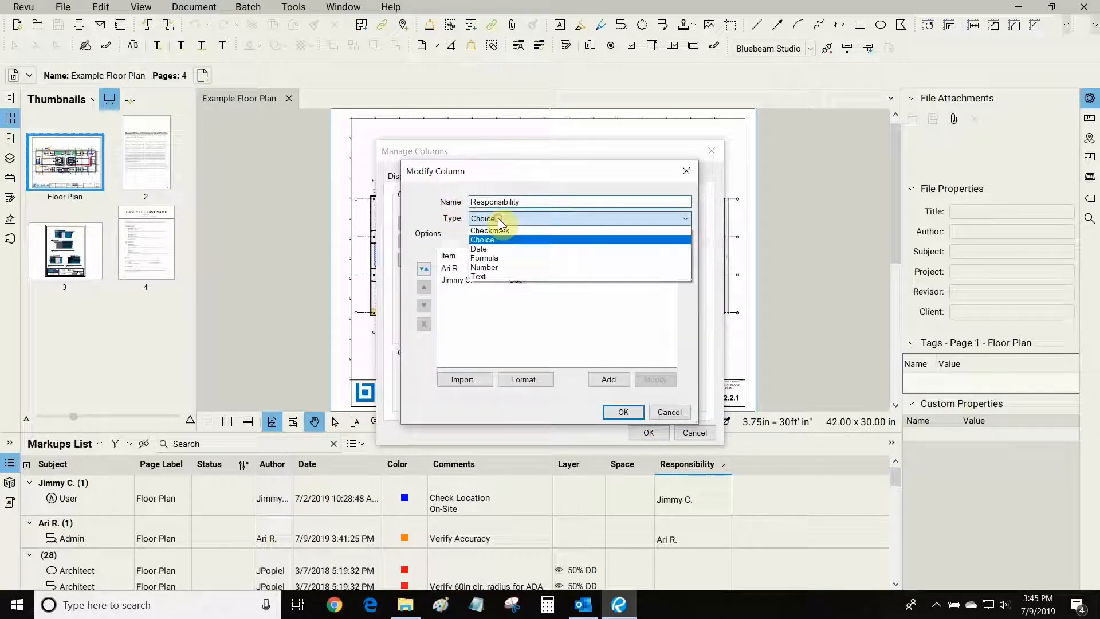
mouse_move(488, 249)
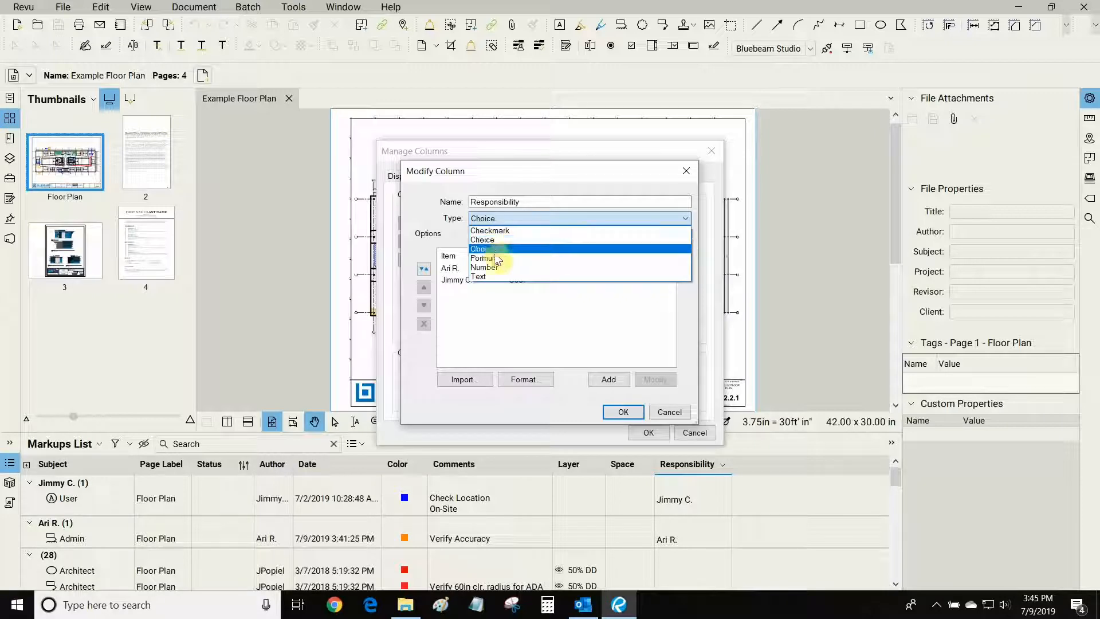
mouse_move(492, 262)
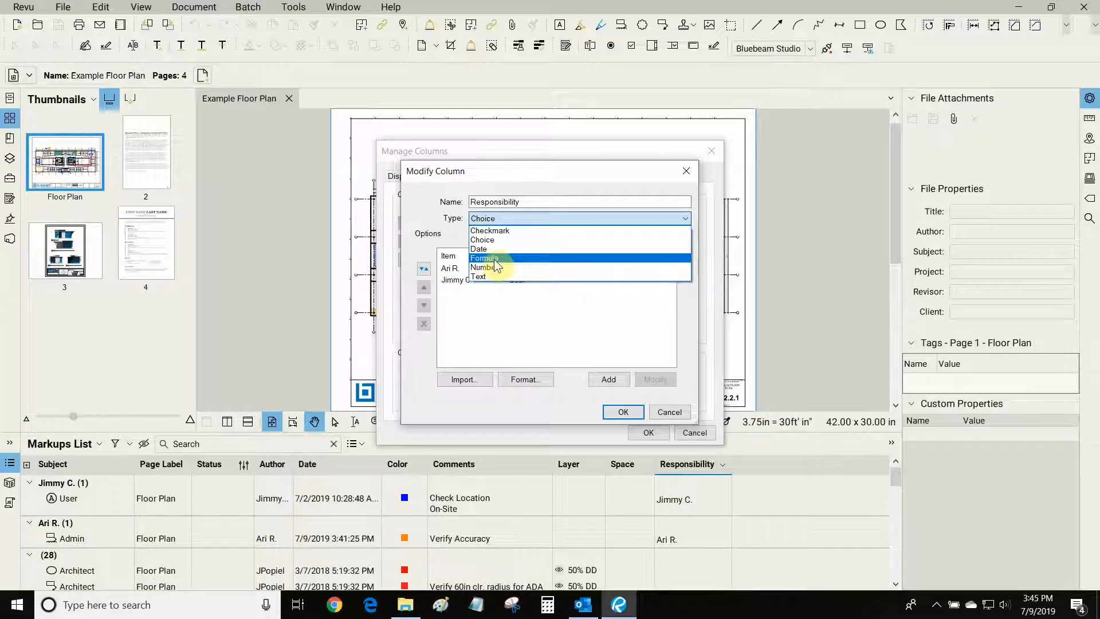
left_click(482, 240)
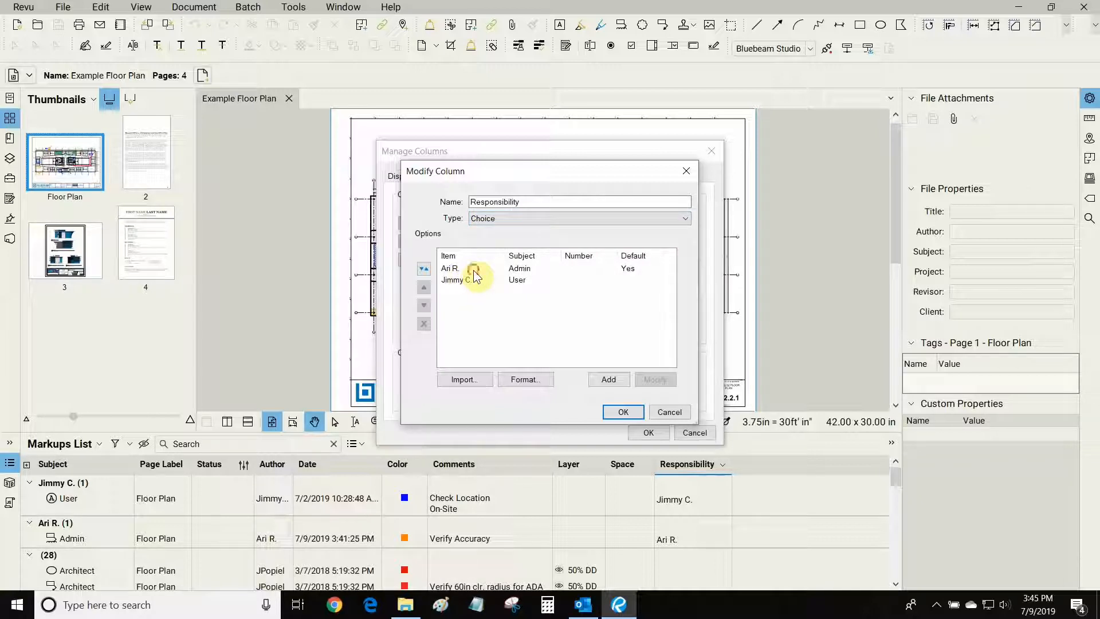
left_click(450, 268)
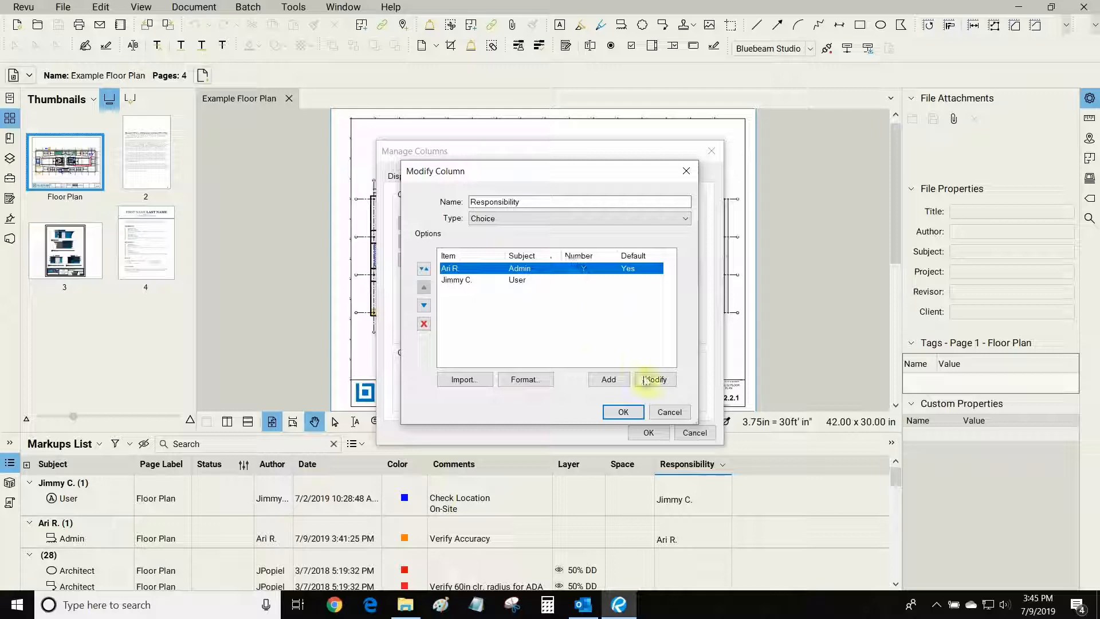
left_click(656, 380)
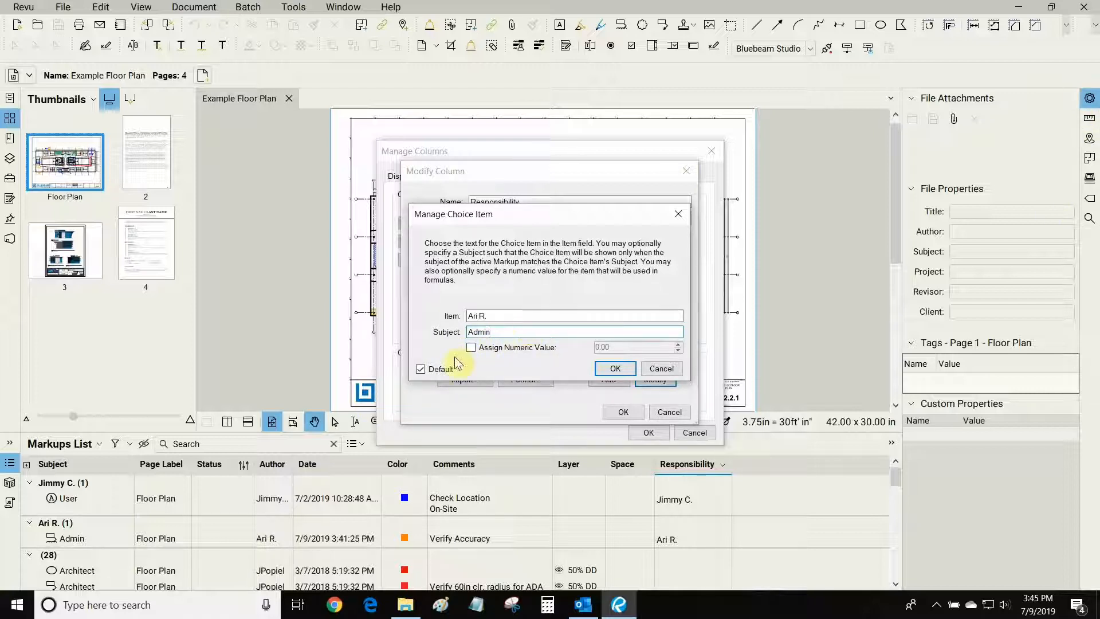
left_click(614, 369)
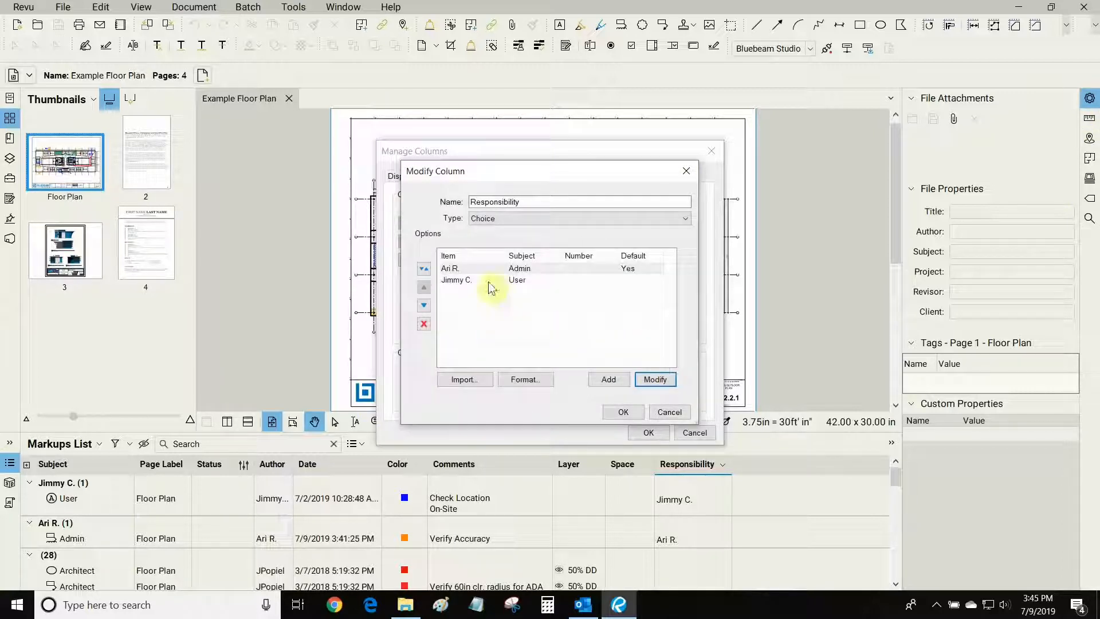
left_click(456, 279)
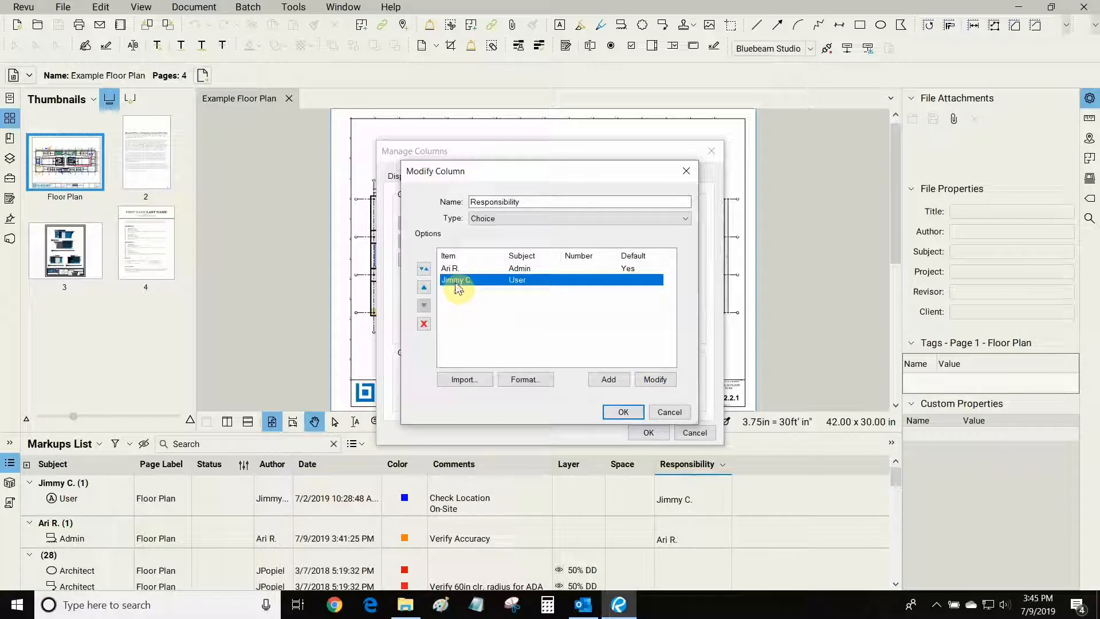
left_click(656, 379)
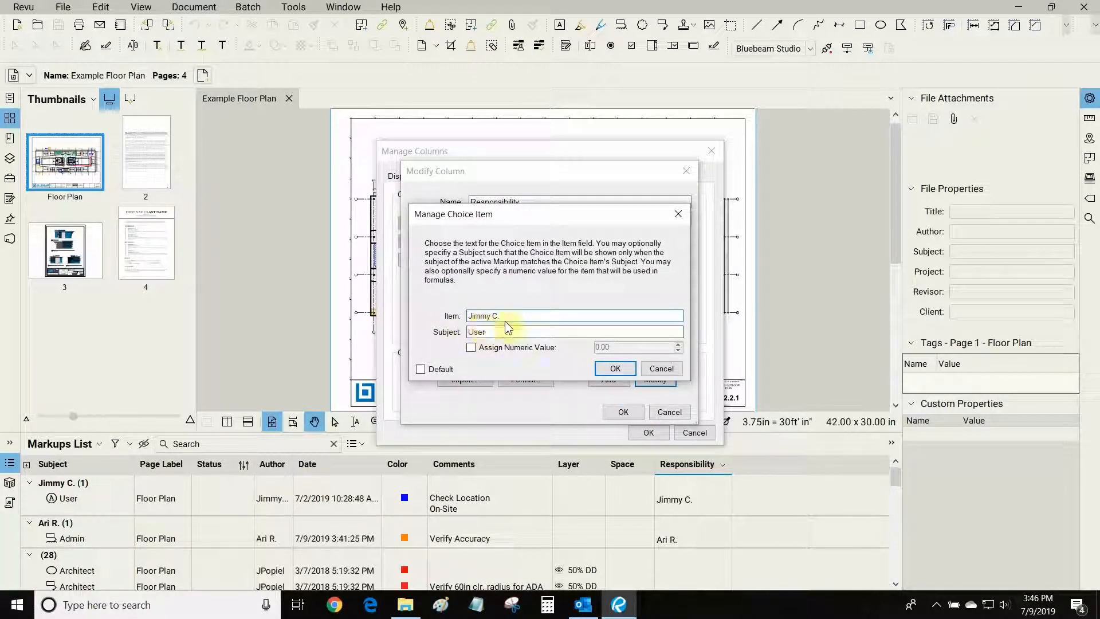
left_click(614, 369)
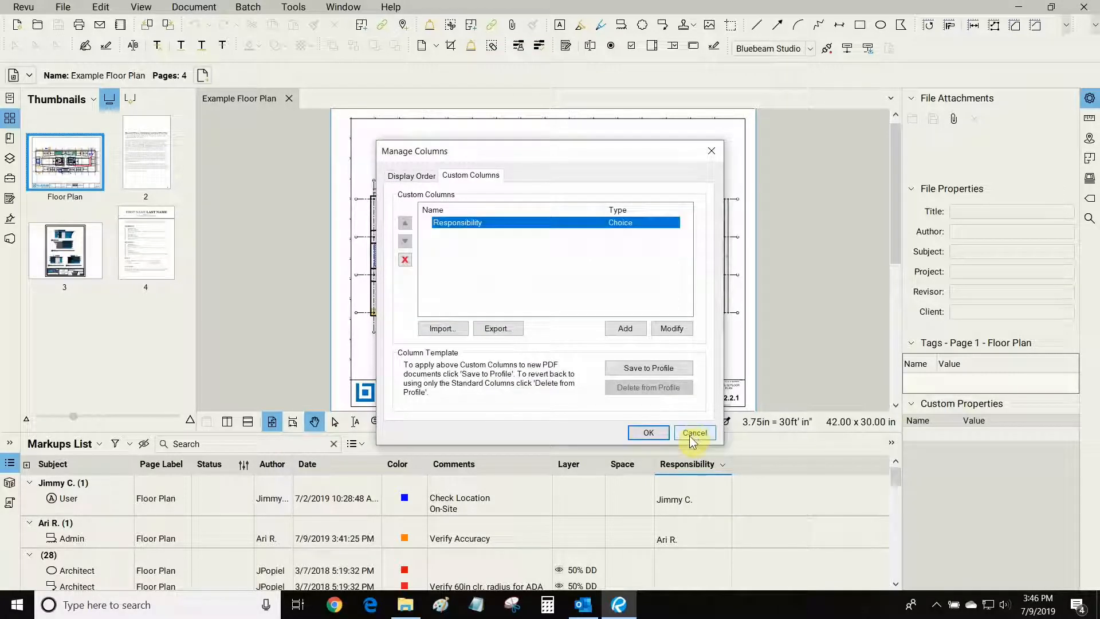
- Cancel Manage Columns and group the Markups List by Subject (Admin, Architect, Contractor)
left_click(694, 433)
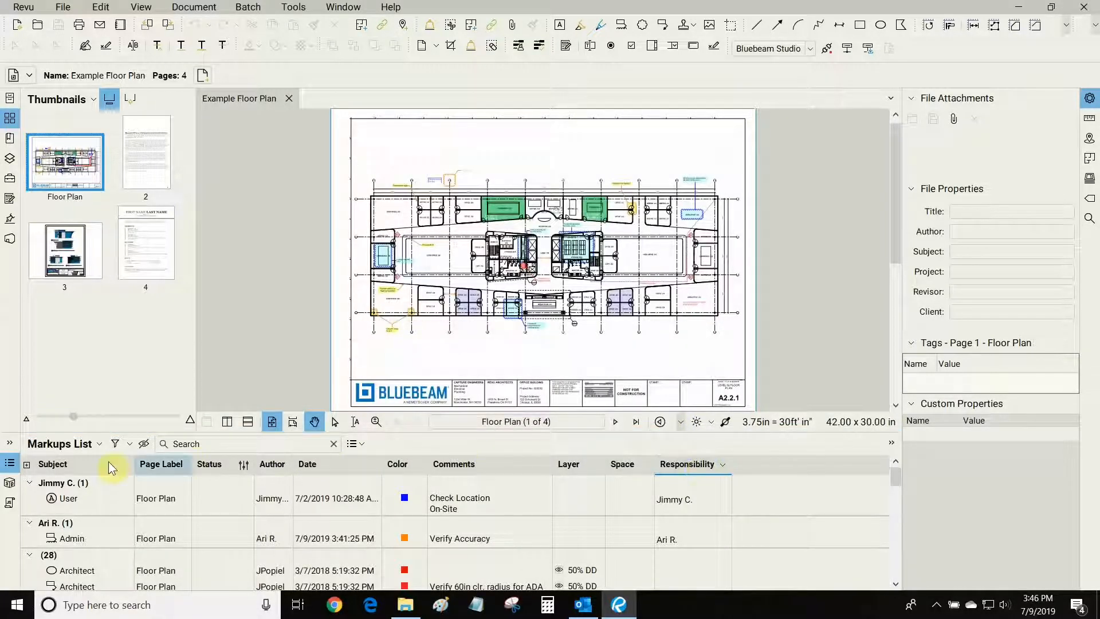
left_click(693, 464)
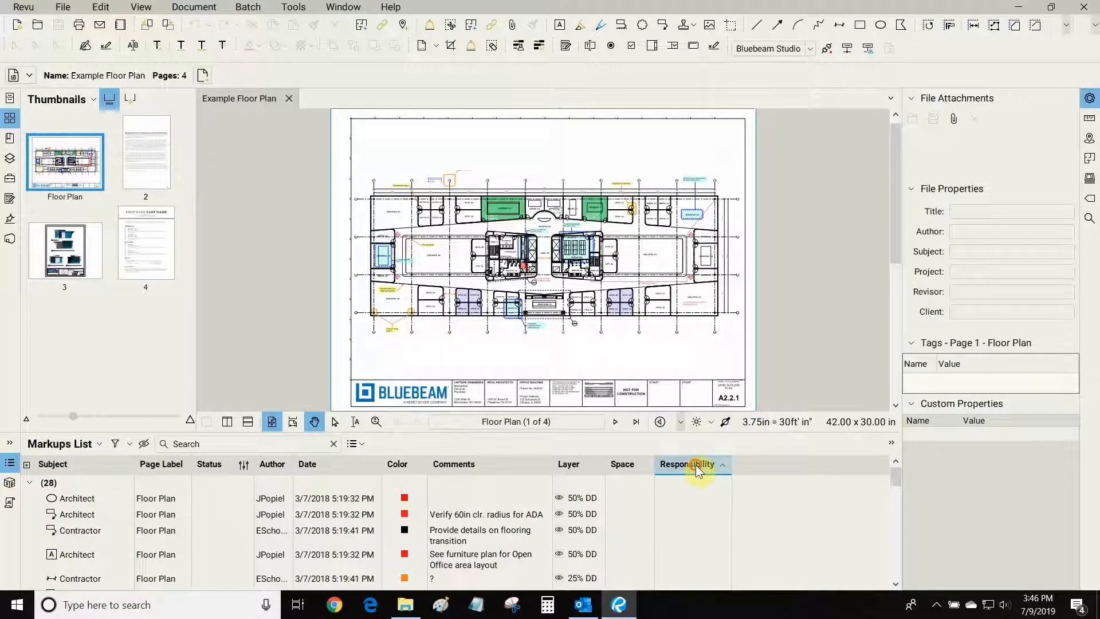
left_click(692, 464)
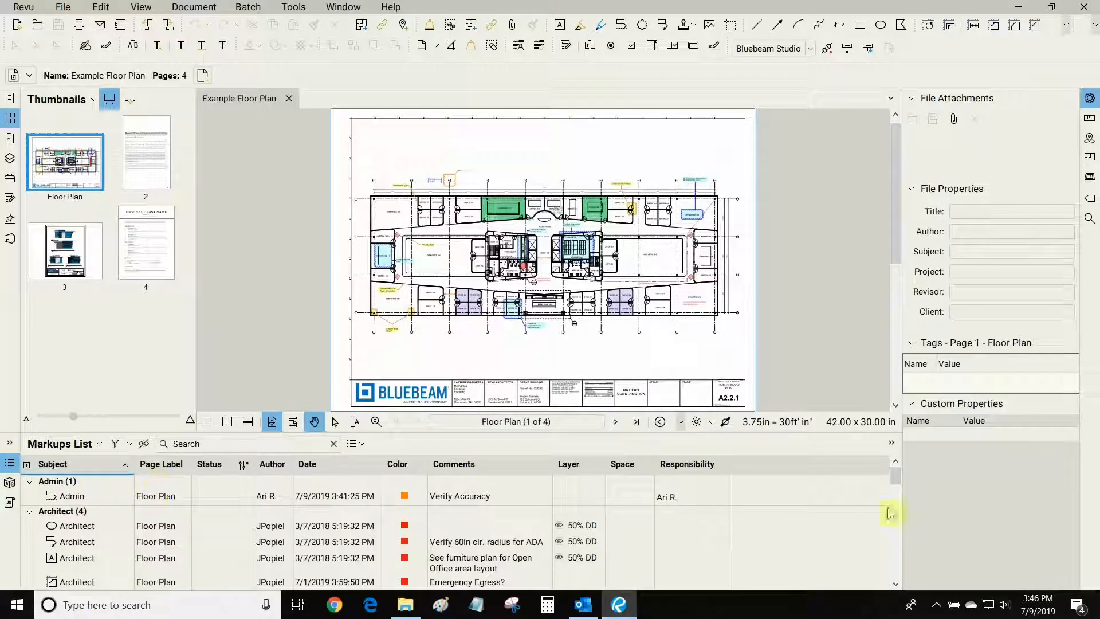
scroll("down", 3)
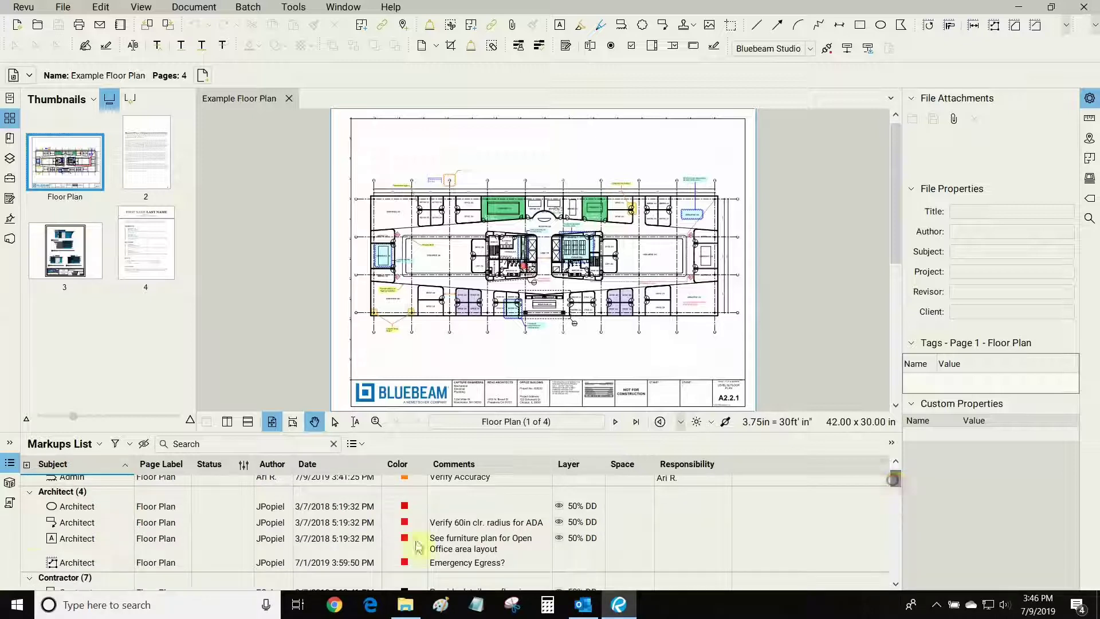
mouse_move(899, 486)
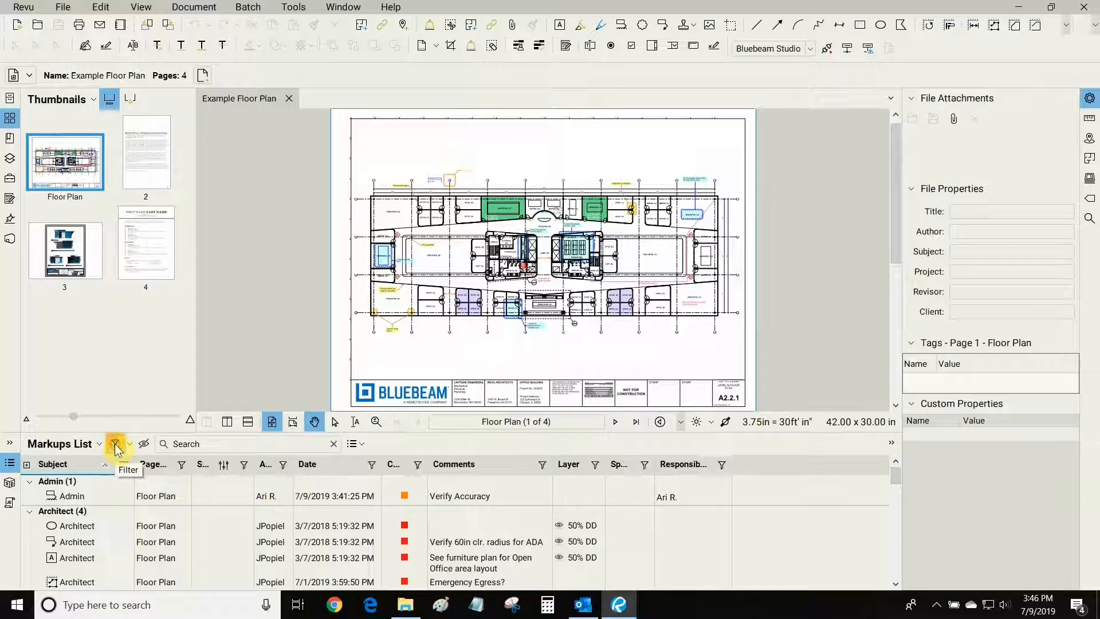
- Filter the Subject column to Architect only, then turn filtering off so all groups show
left_click(114, 444)
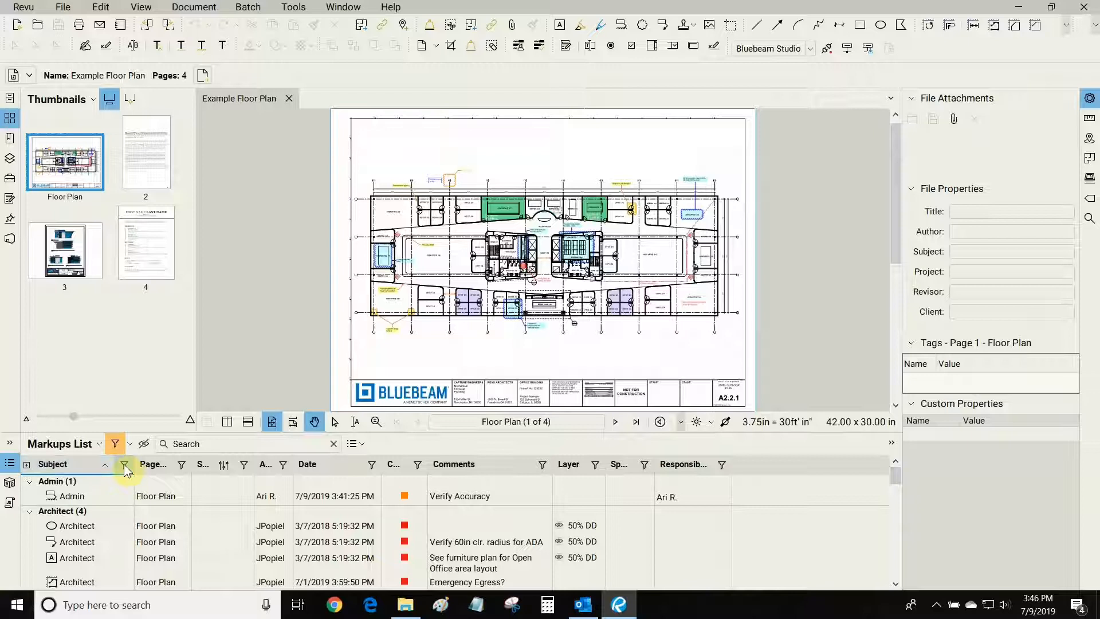
left_click(123, 464)
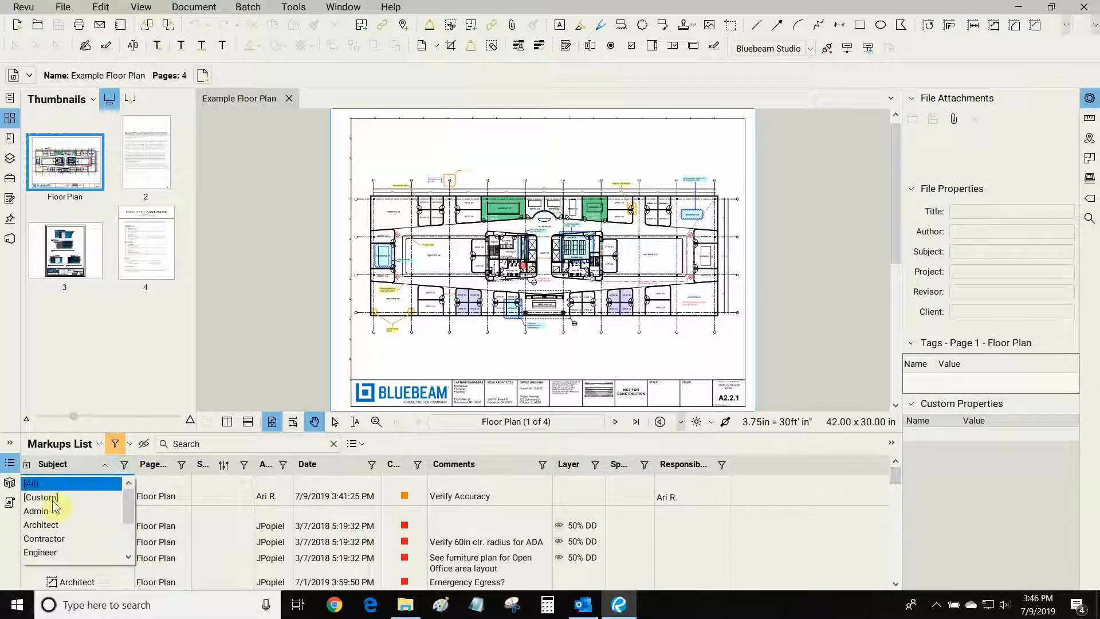
left_click(41, 524)
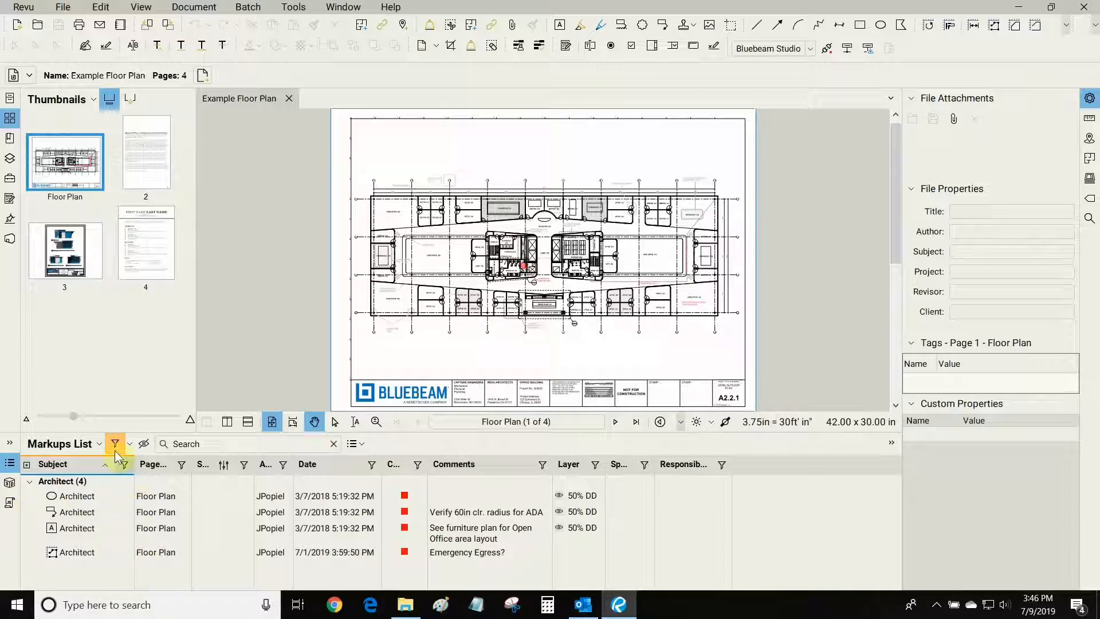
left_click(123, 465)
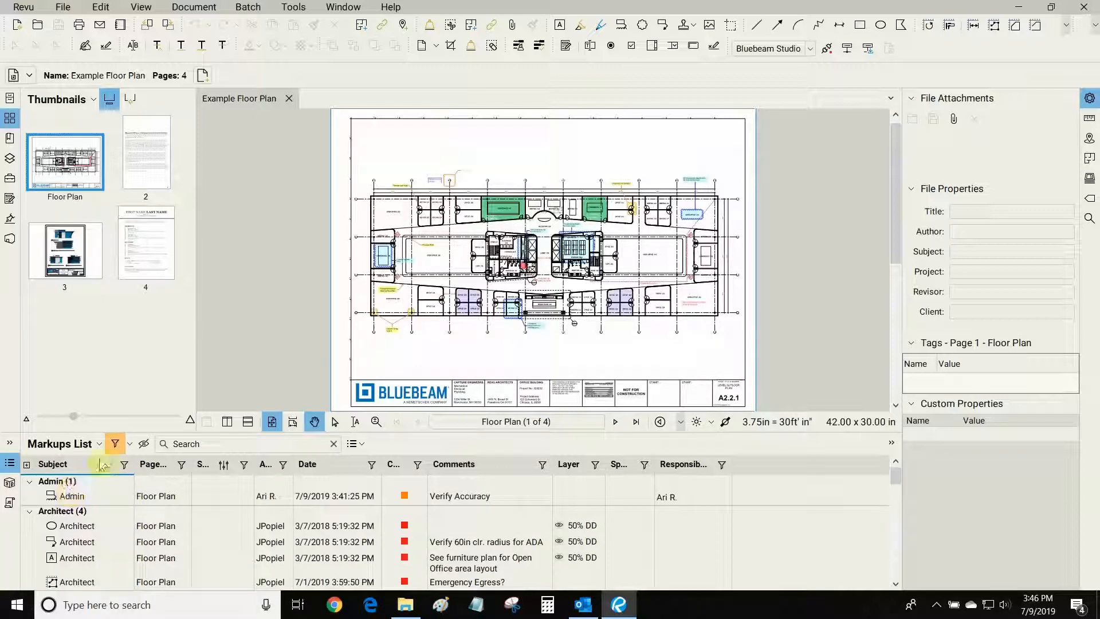
mouse_move(115, 447)
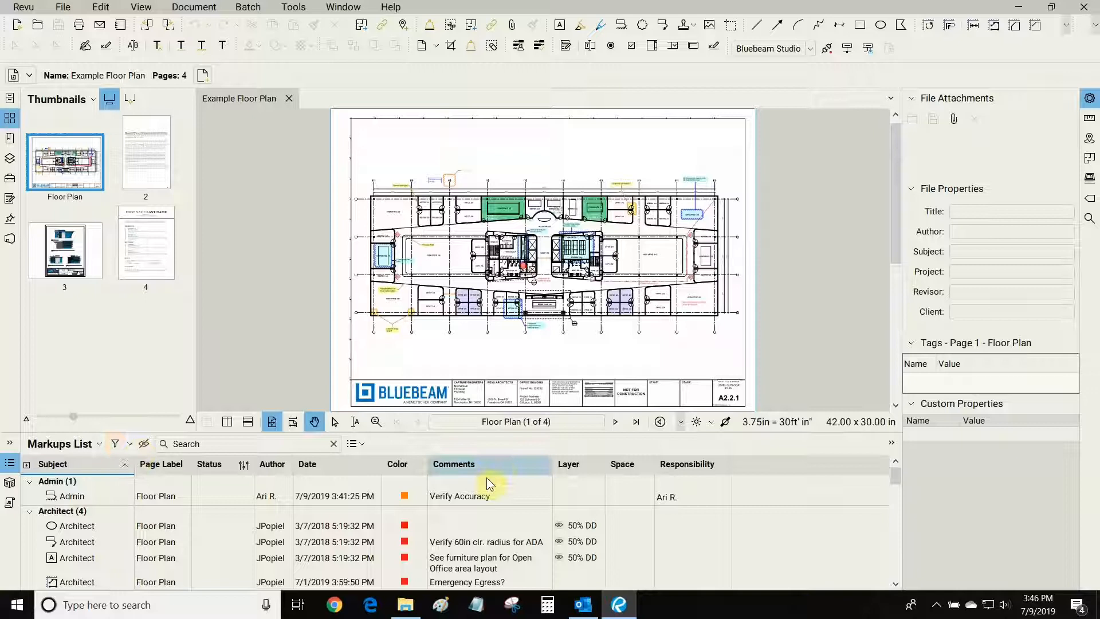
- Bring up the Markups menu showing Import and Export Markups
left_click(99, 444)
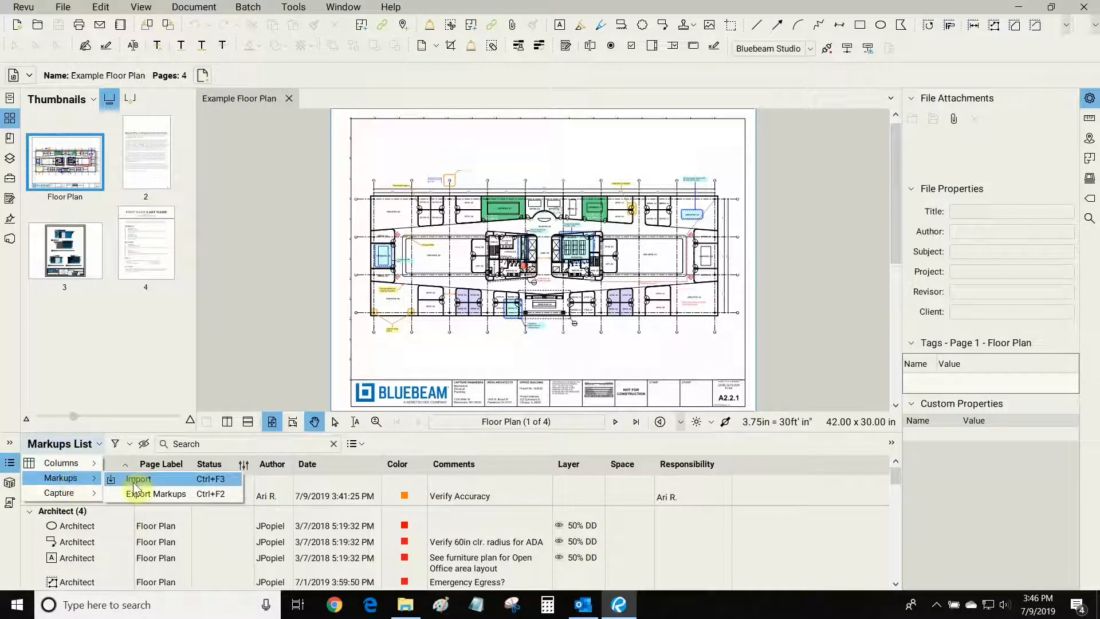
mouse_move(163, 494)
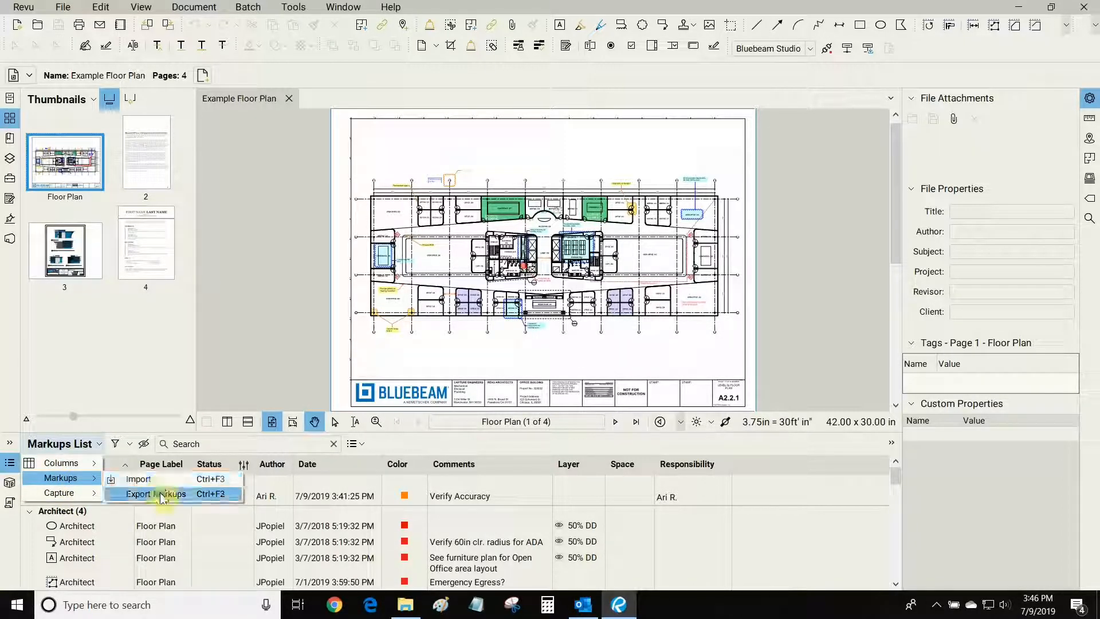
mouse_move(161, 479)
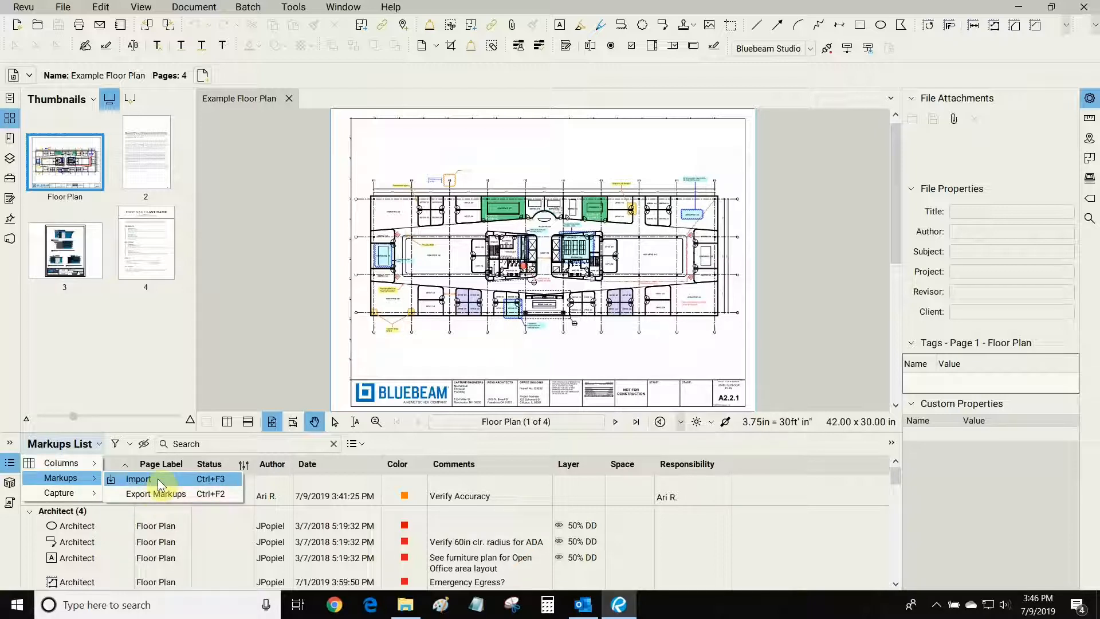
mouse_move(156, 494)
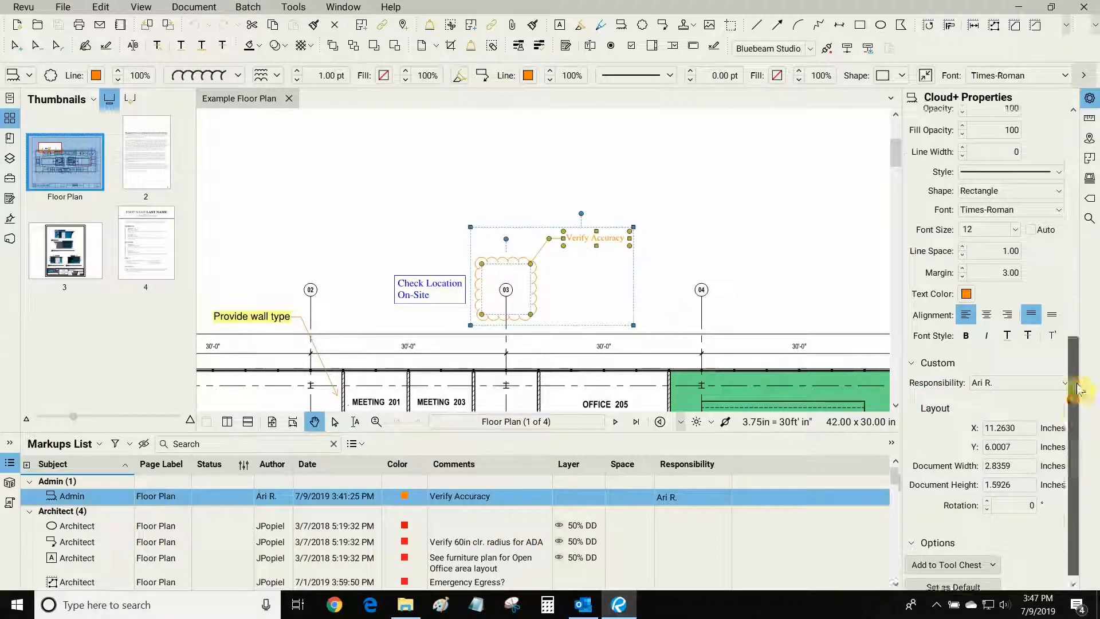
- Set the Verify Accuracy markup's subject to Something Else, back to Admin, keeping its Responsibility
left_click(71, 496)
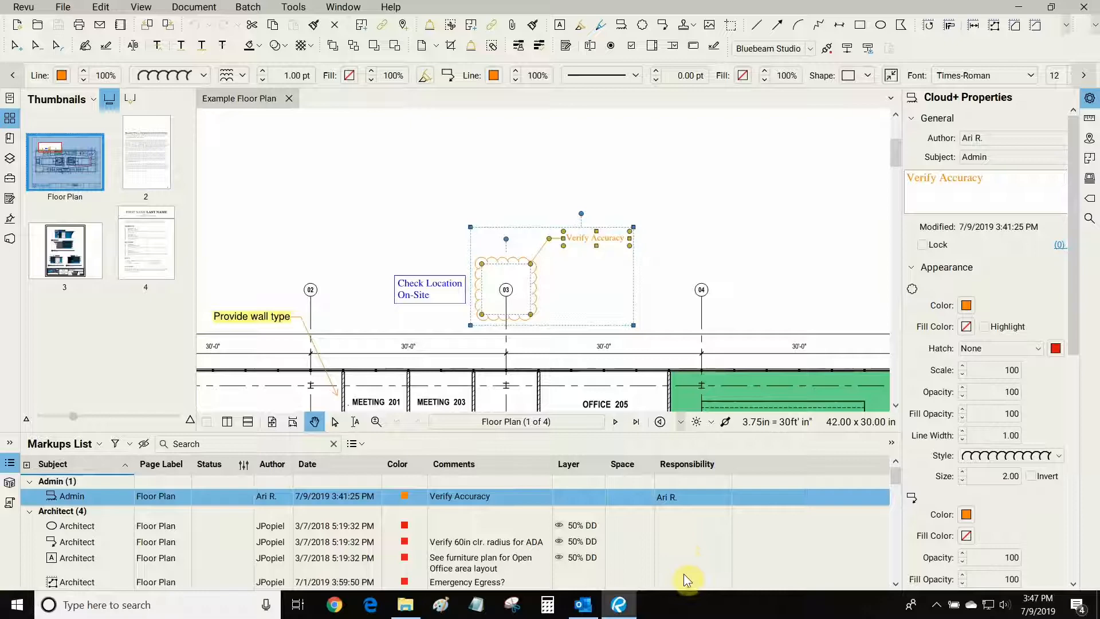
scroll("down", 3)
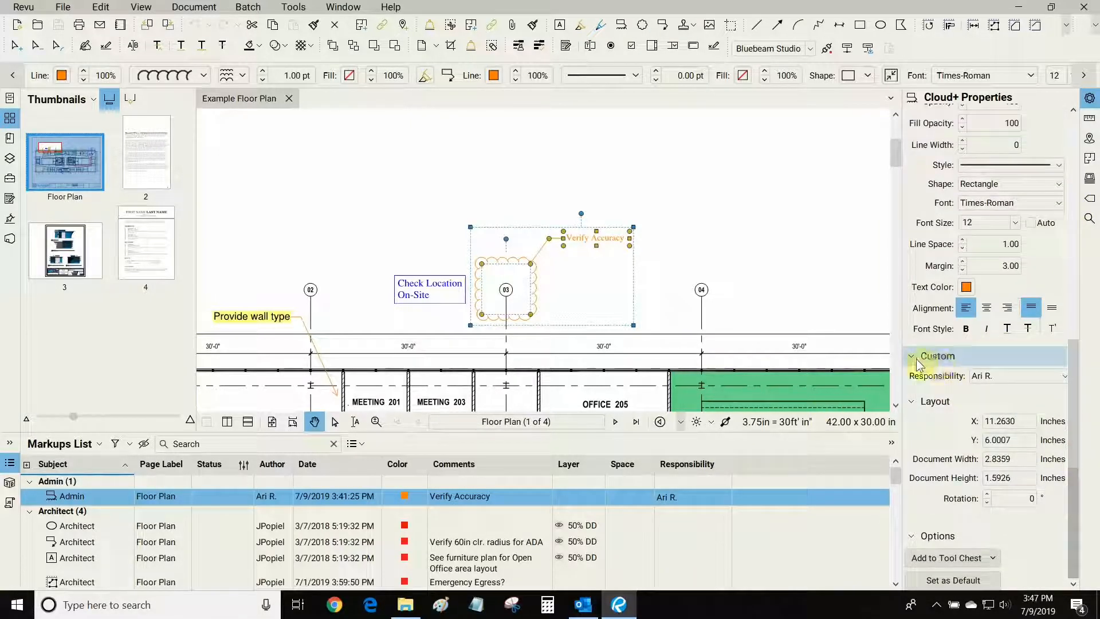
left_click(1063, 376)
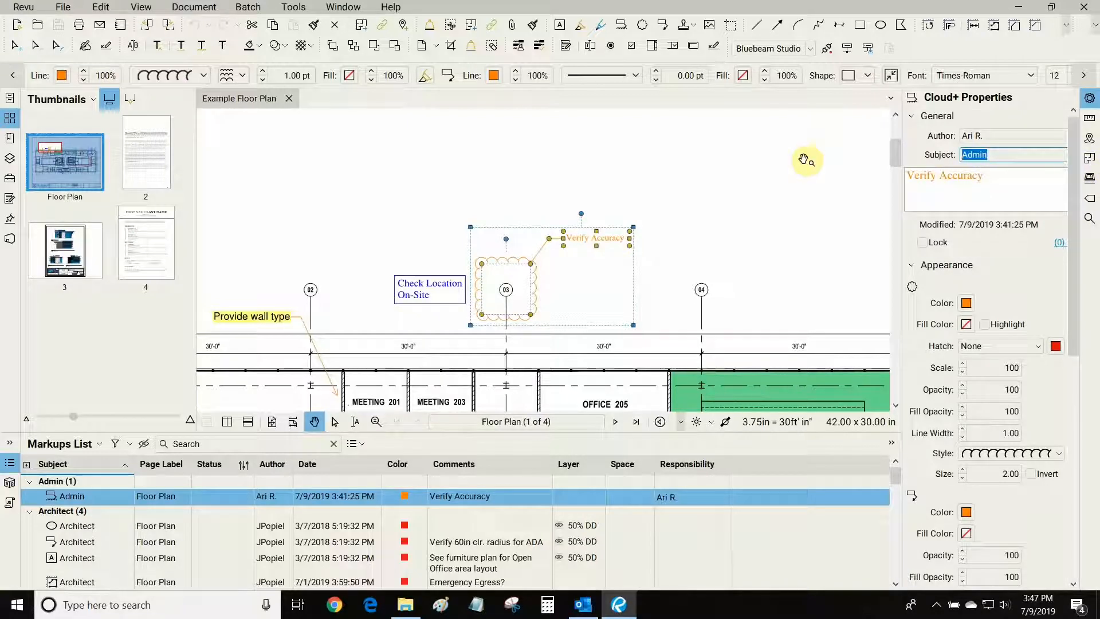
type("Something Else")
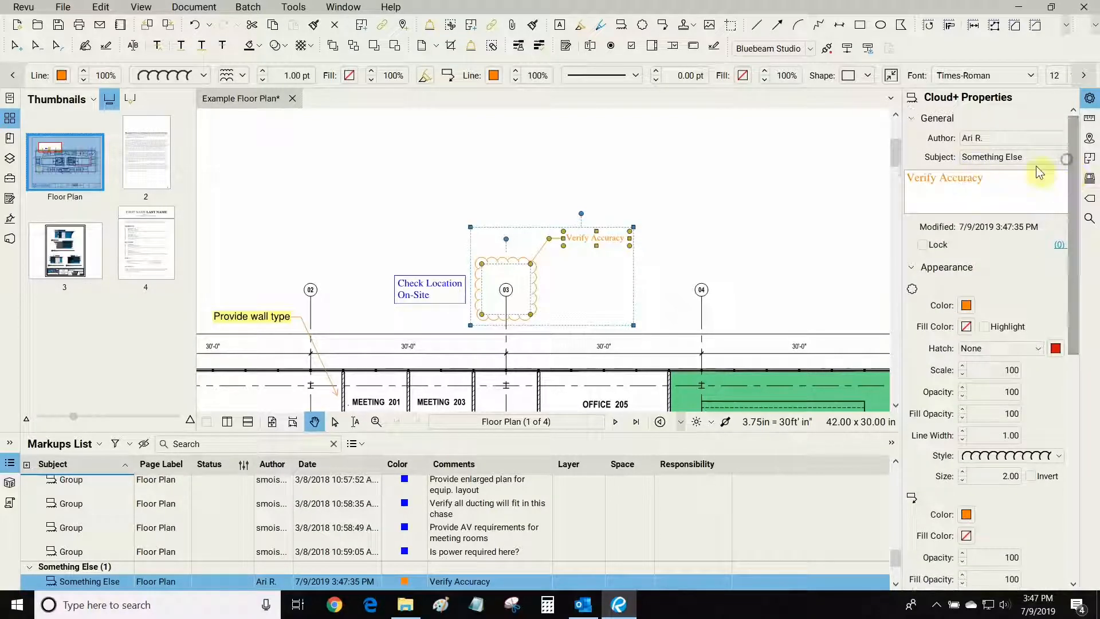
type("Admin")
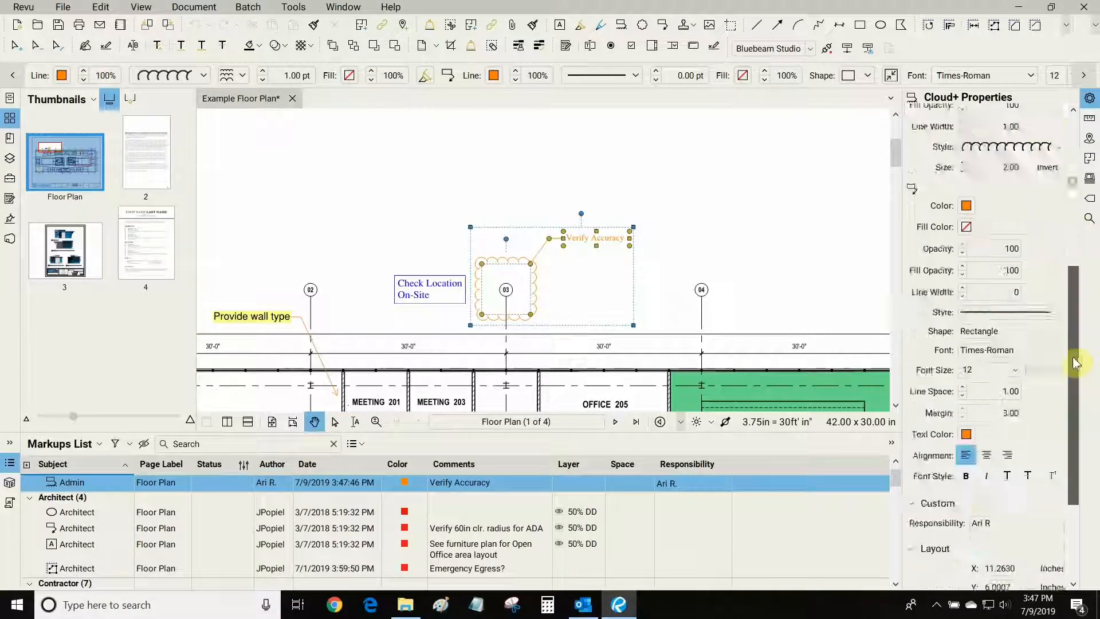
scroll("down", 3)
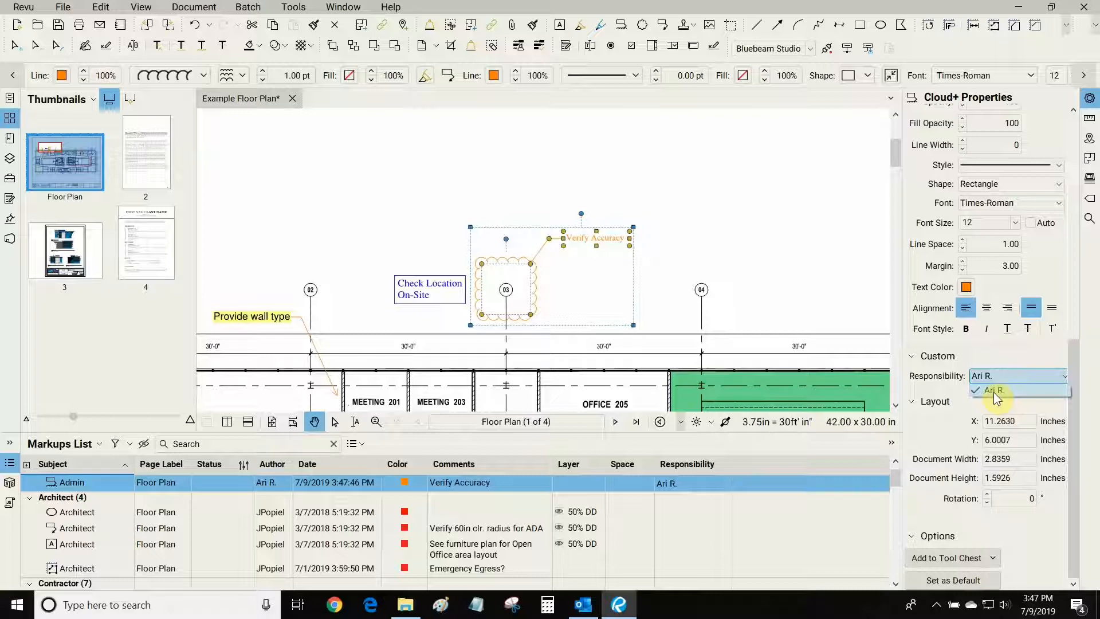
mouse_move(989, 395)
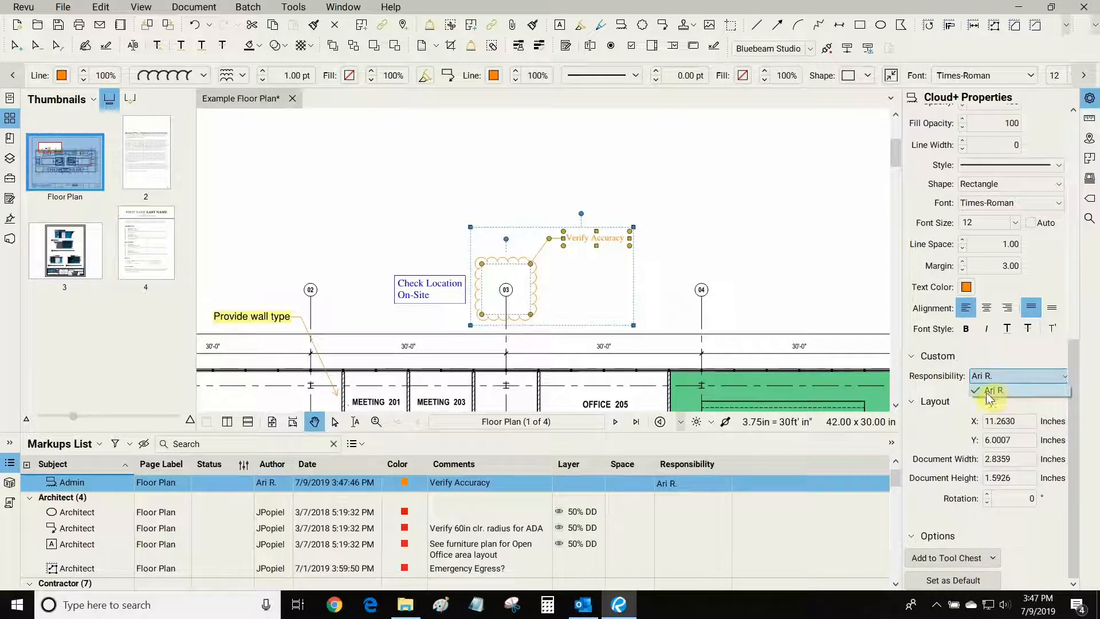
left_click(991, 390)
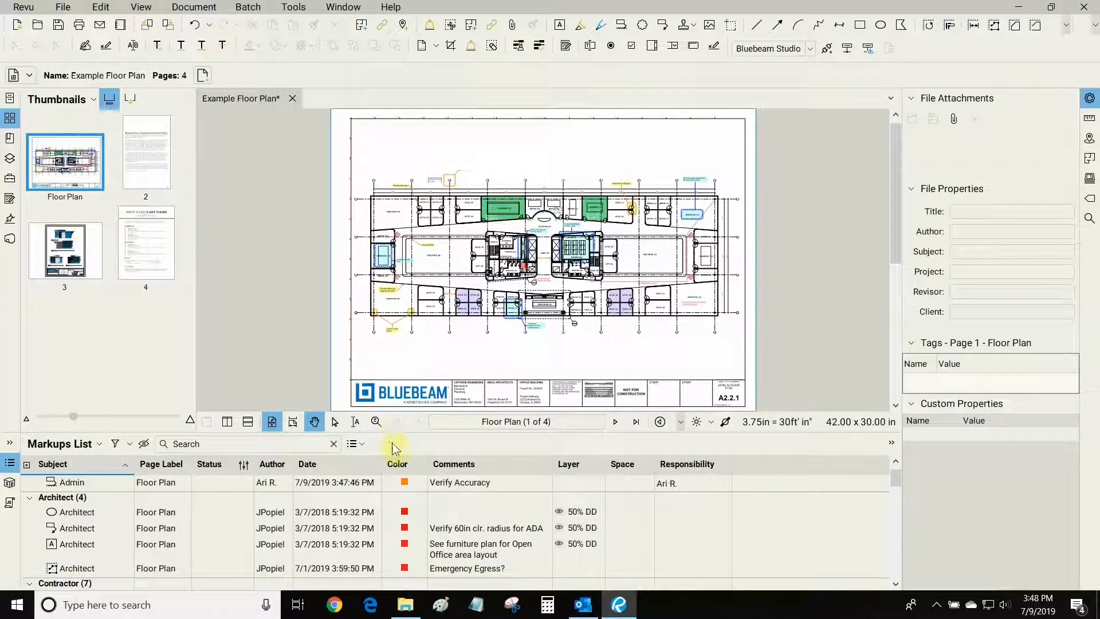
- Choose PDF Summary from the Markups List Summary formats
left_click(352, 444)
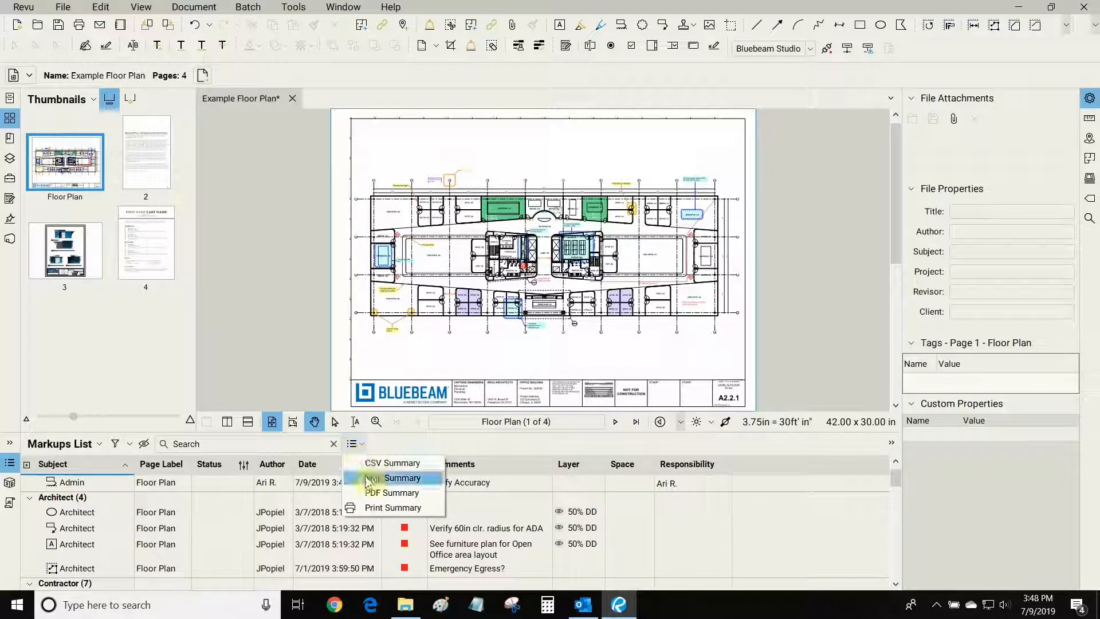
mouse_move(446, 488)
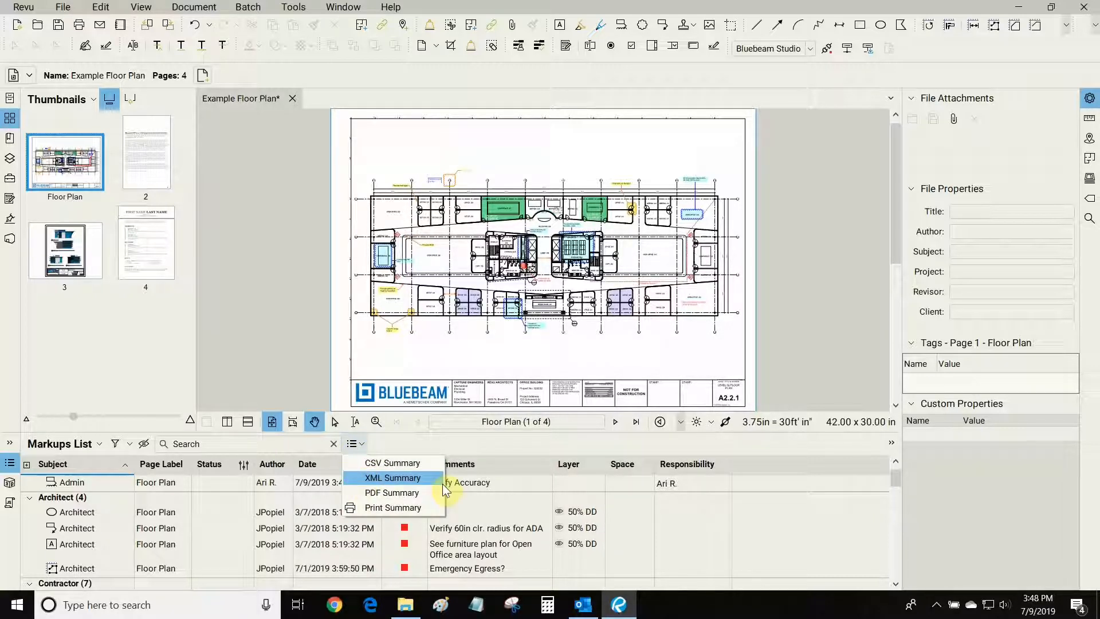
mouse_move(426, 499)
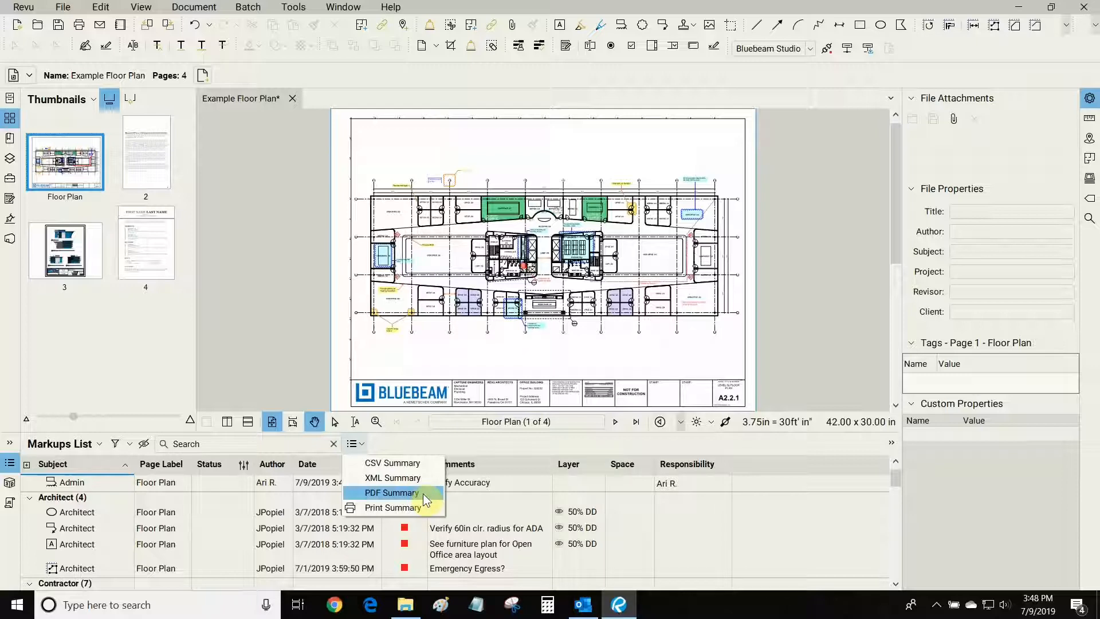
left_click(392, 493)
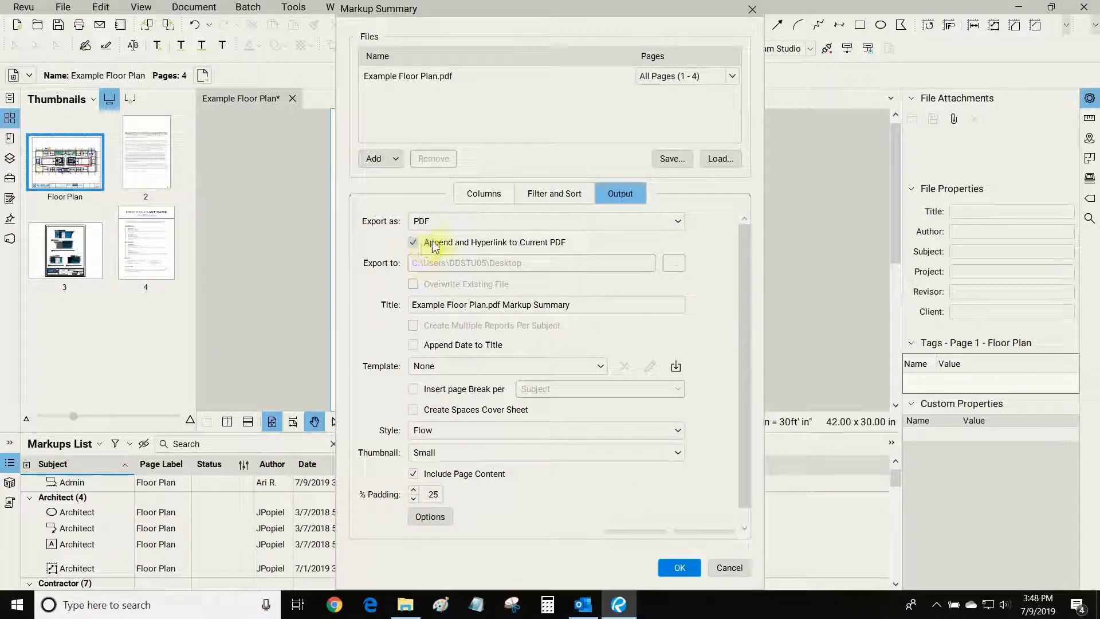
- Generate the PDF summary with Append and Hyperlink to Current PDF enabled
left_click(413, 243)
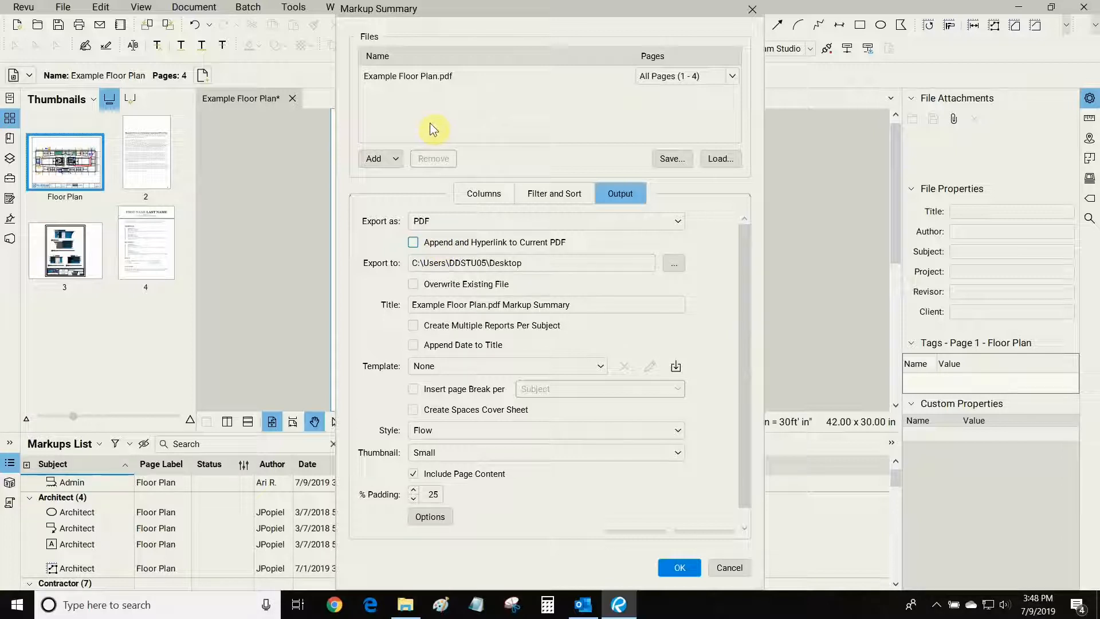
mouse_move(477, 385)
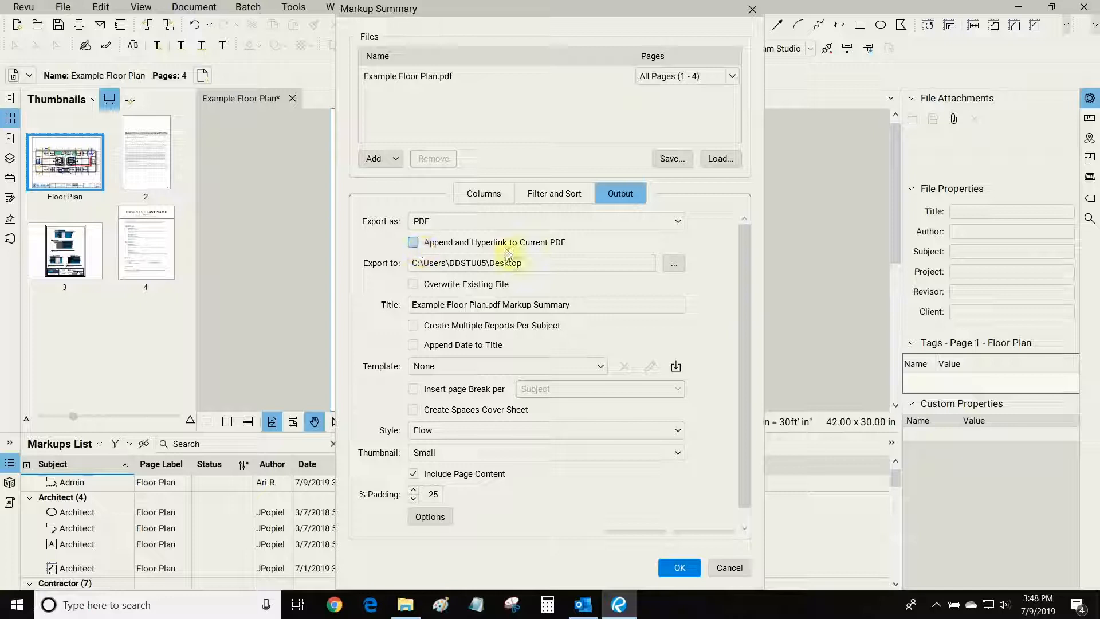
mouse_move(383, 243)
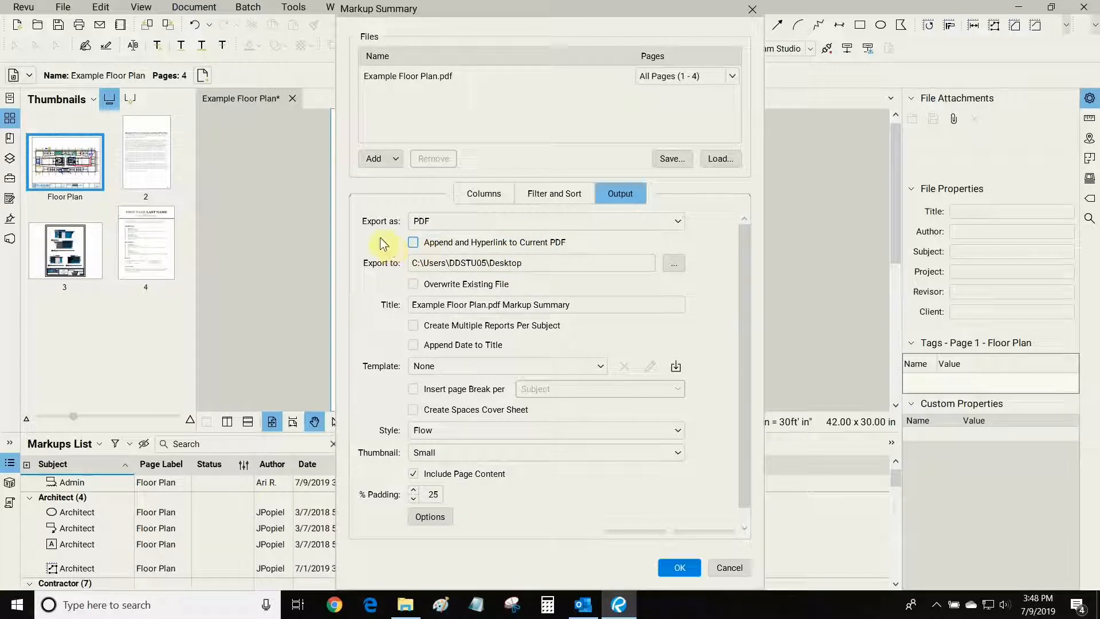
left_click(413, 243)
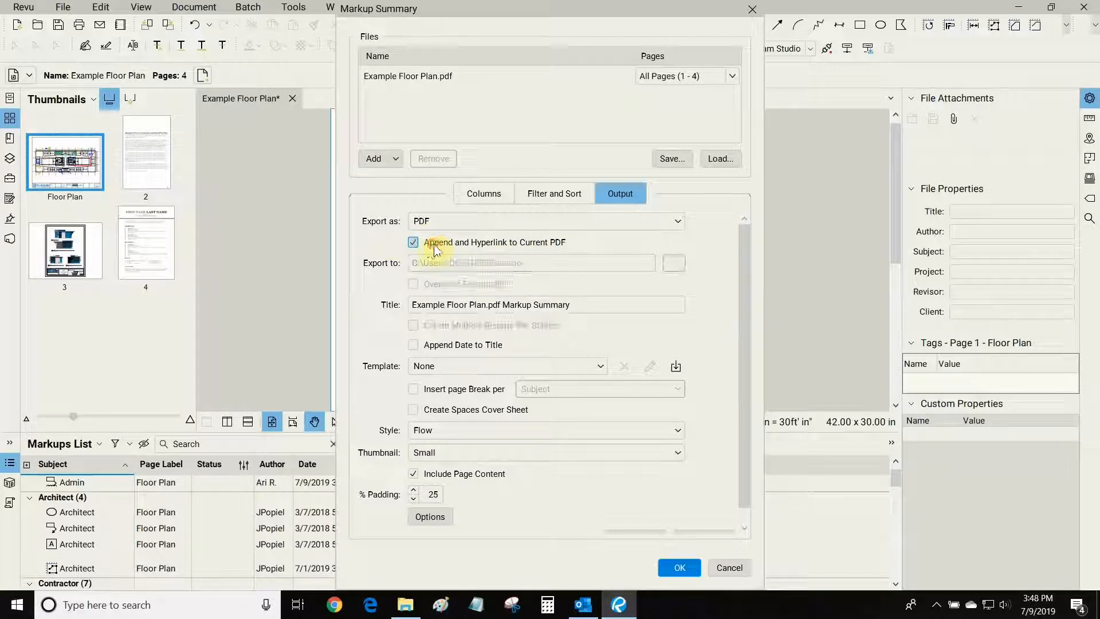
left_click(679, 567)
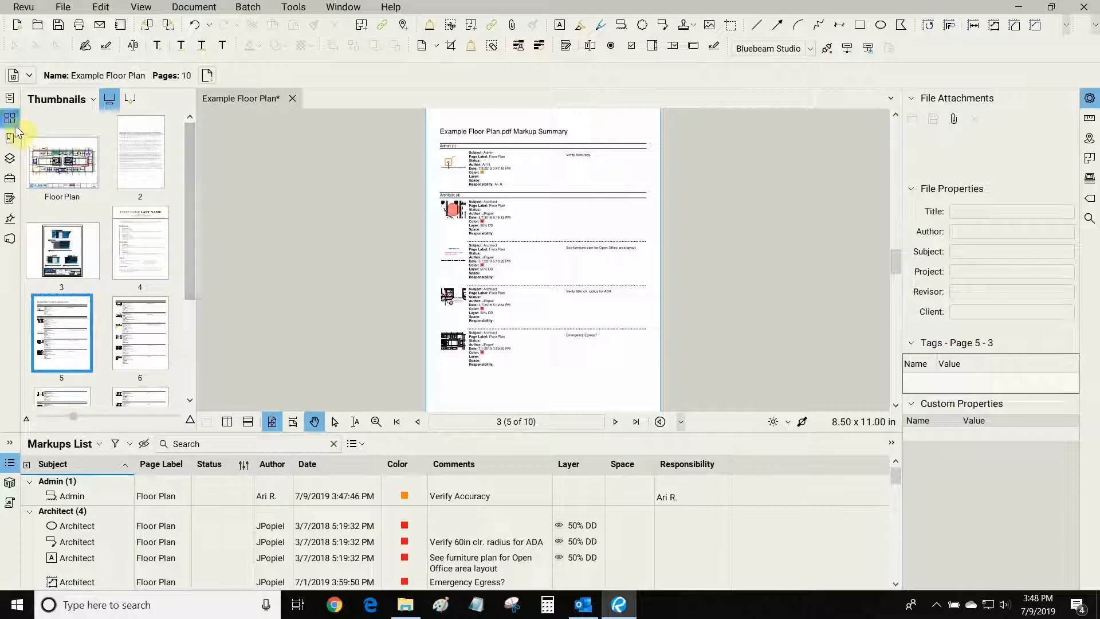
- Review the appended summary pages and pan to the Provide RCP callout near Meeting 247
scroll("down", 3)
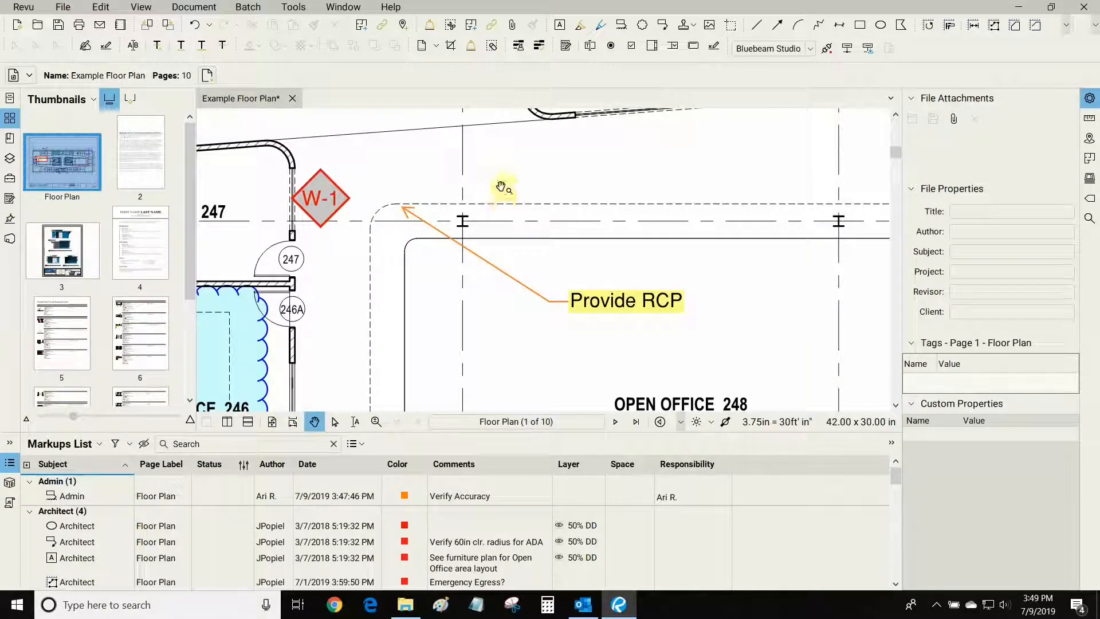
left_click_drag(502, 187, 591, 232)
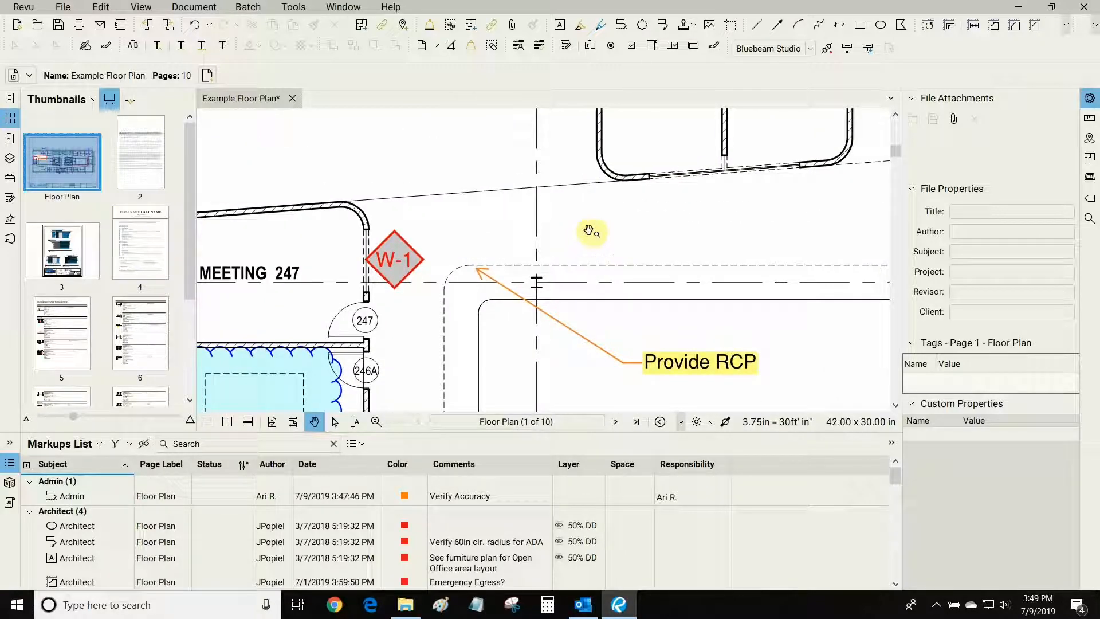